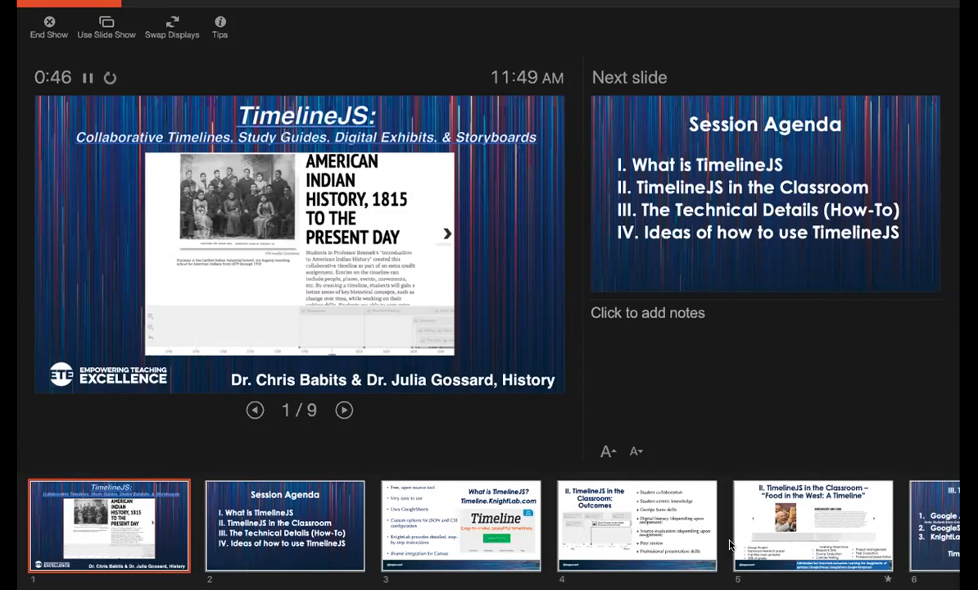
Advance the slide show from the TimelineJS title slide to the Session Agenda slide.
click(343, 411)
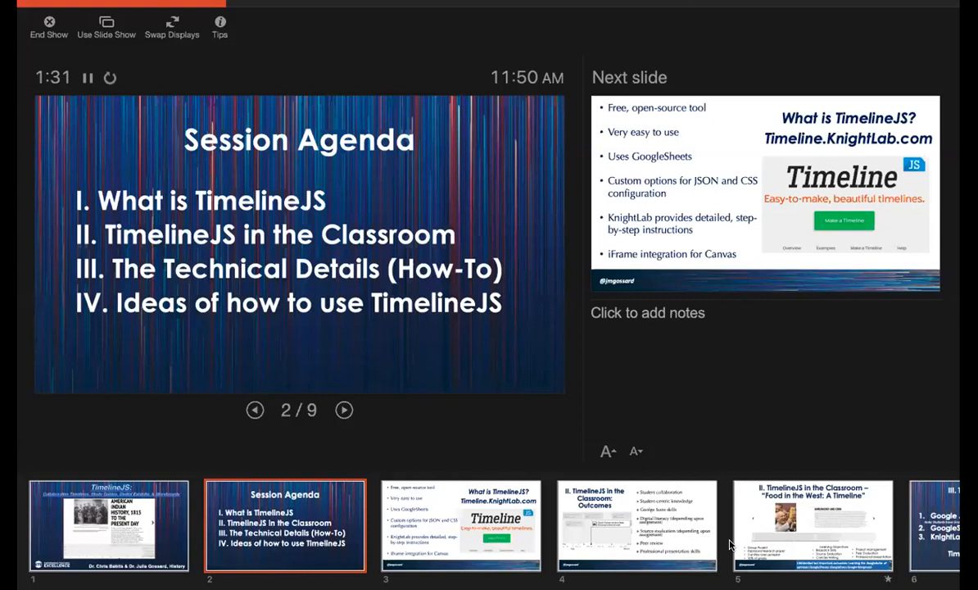
Advance the slide show to slide 3, "What is TimelineJS?".
click(343, 409)
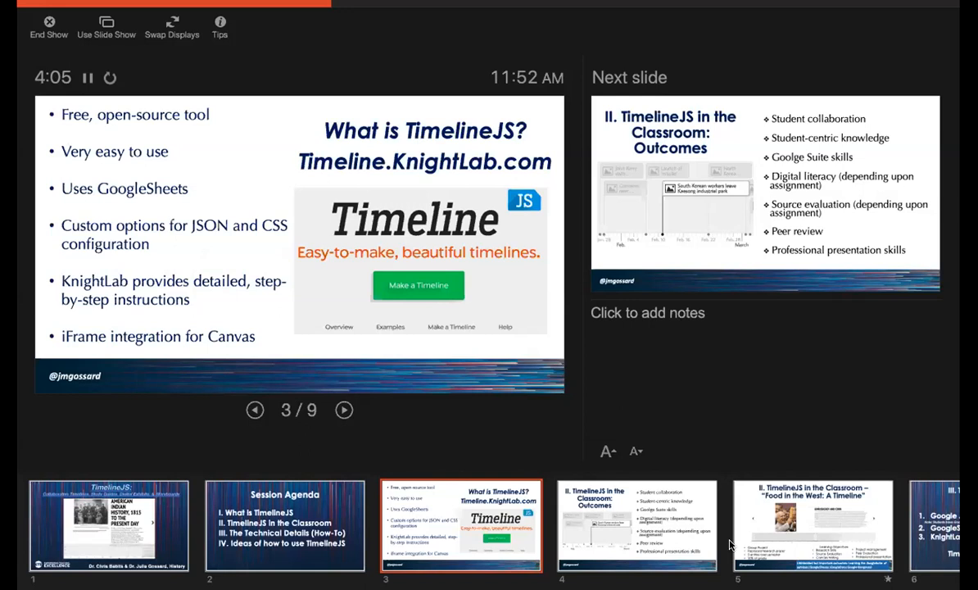
Advance the slide show to slide 4, "TimelineJS in the Classroom: Outcomes".
click(343, 410)
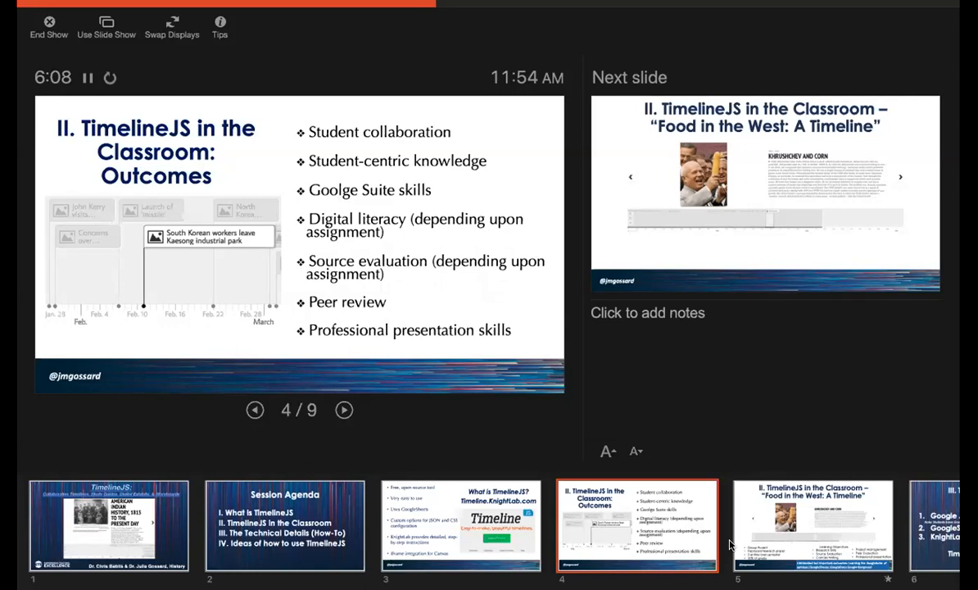
click(343, 409)
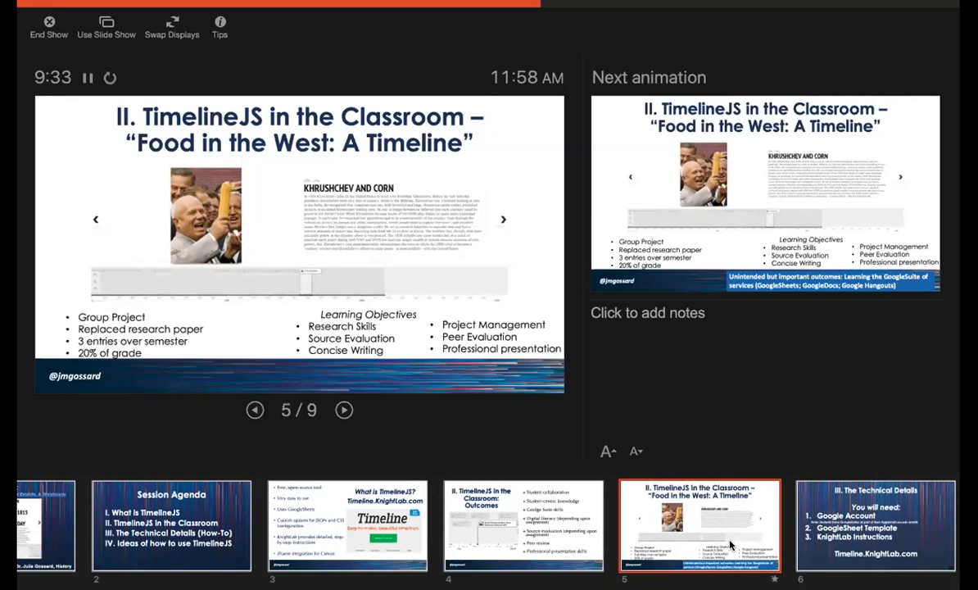
mouse_move(741, 513)
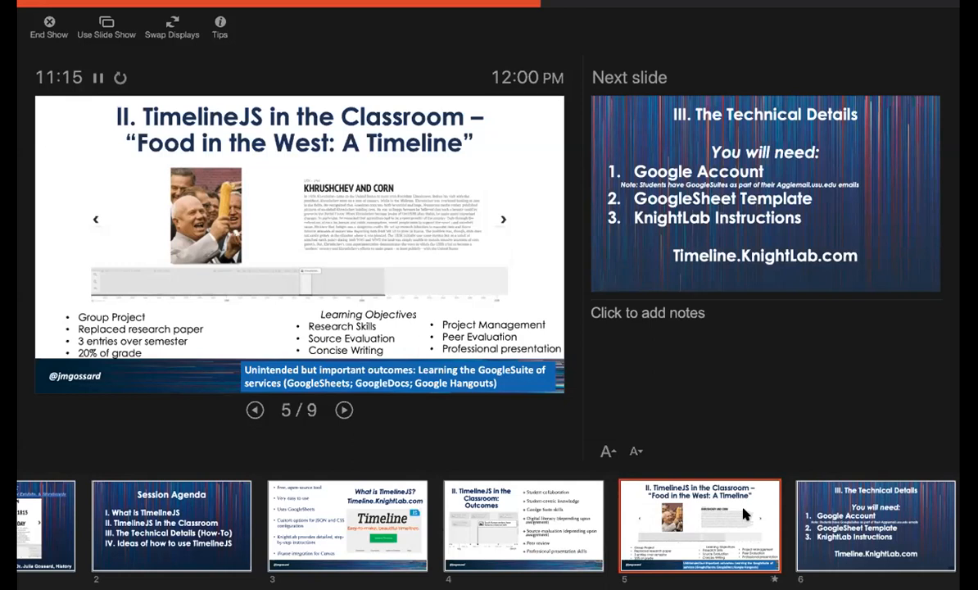
click(343, 409)
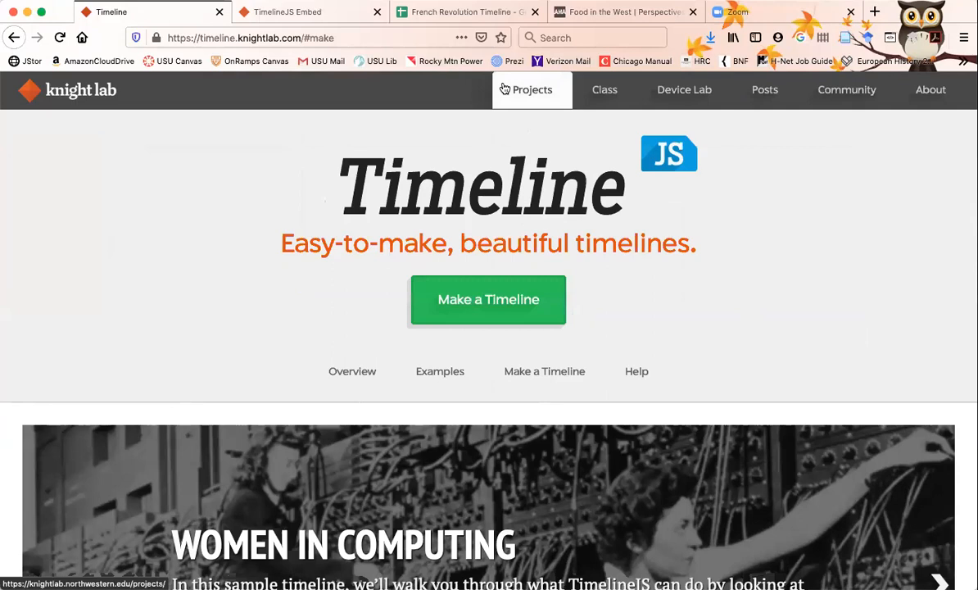
mouse_move(569, 107)
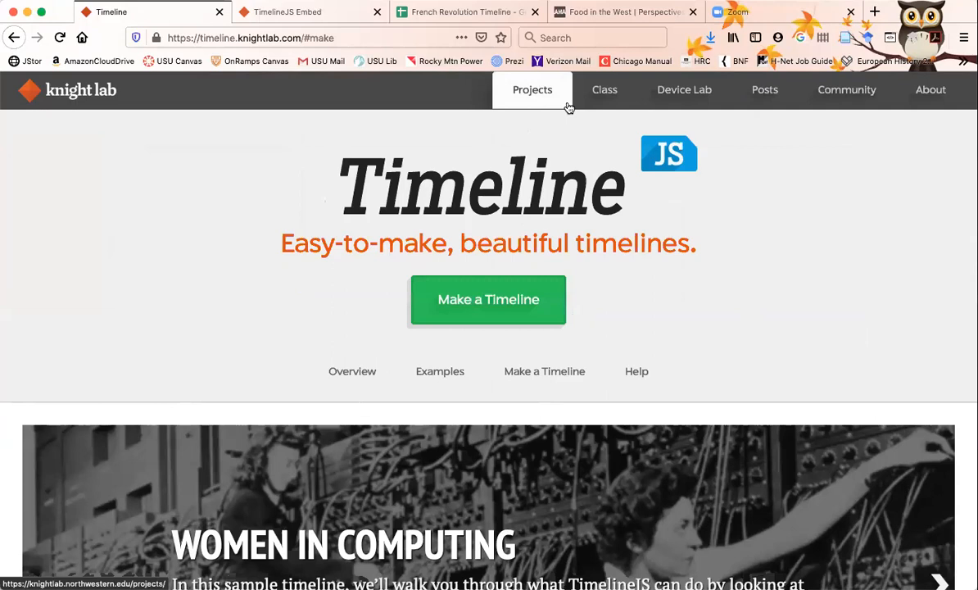
Scroll to step 3, Generate your timeline, then switch to the embedded example timeline tab.
scroll(down, 3)
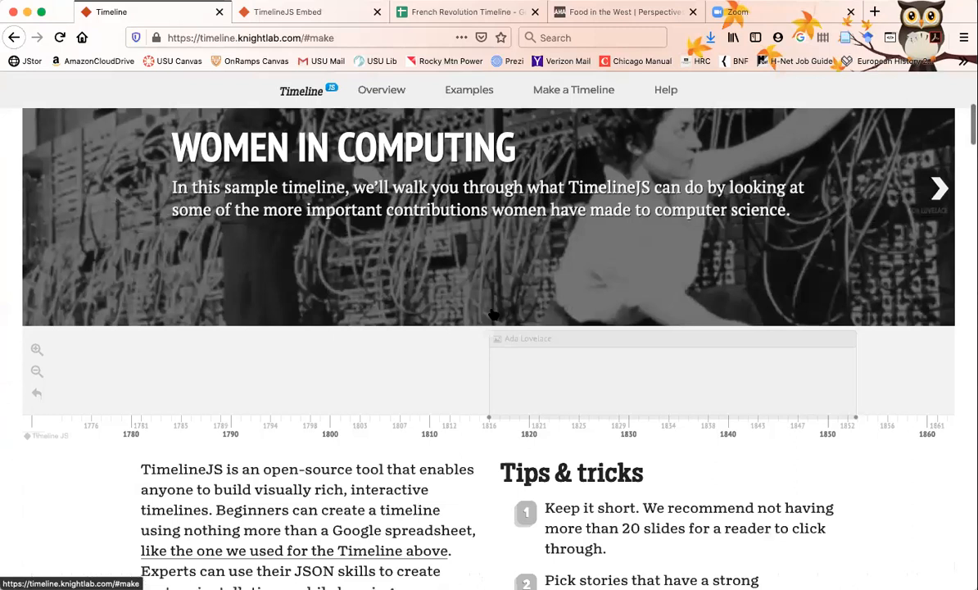
scroll(down, 3)
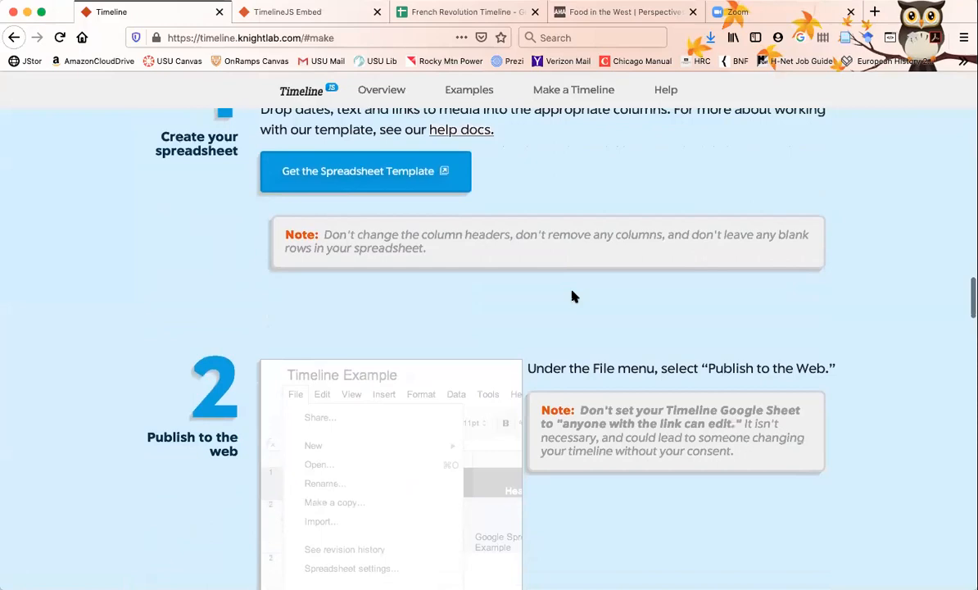
scroll(down, 3)
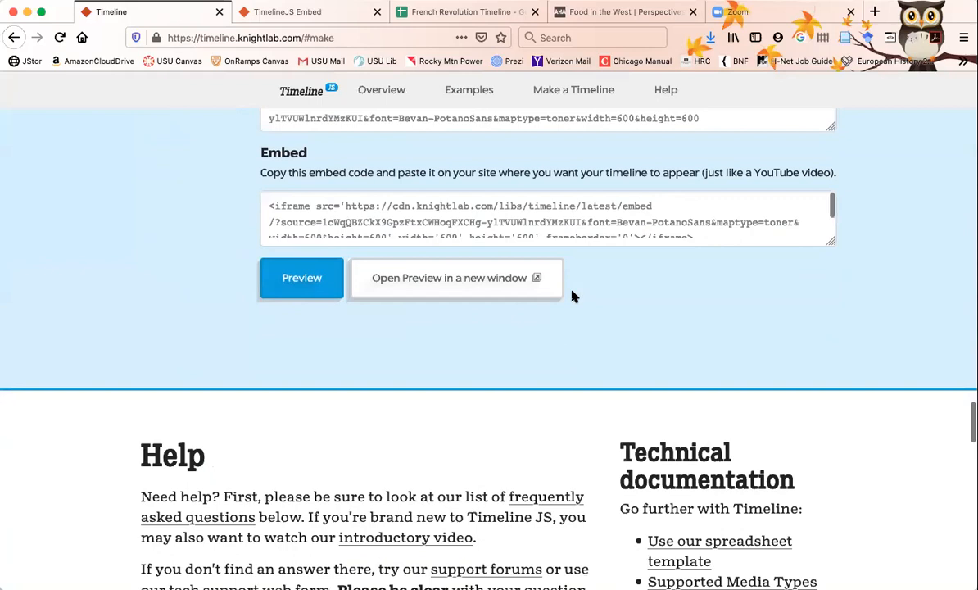
scroll(down, 3)
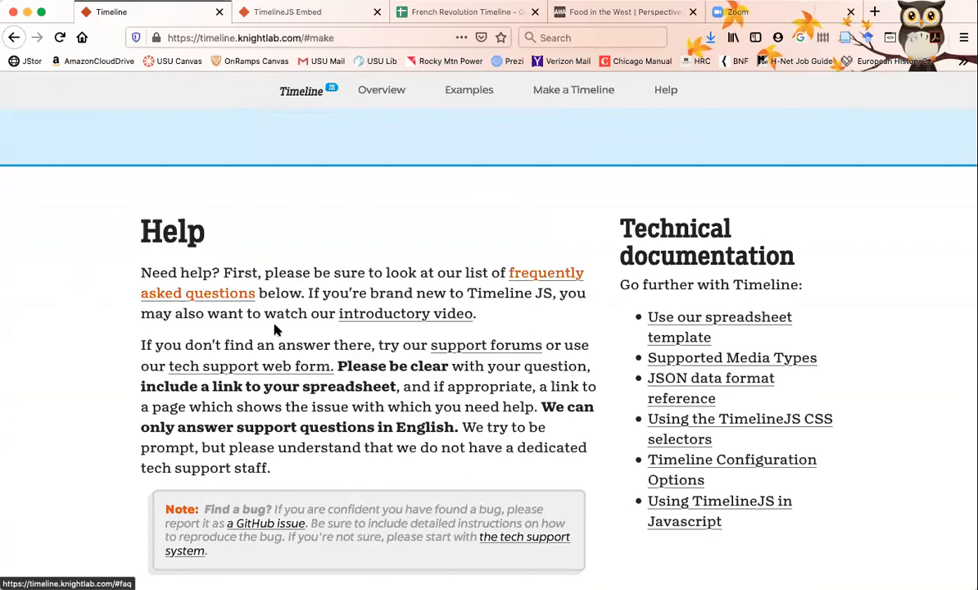
mouse_move(618, 311)
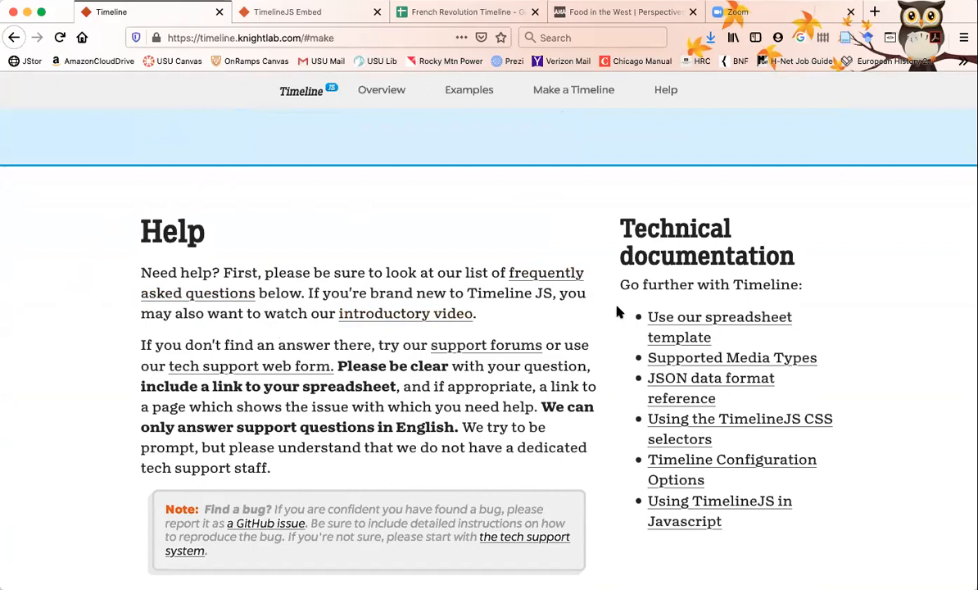
mouse_move(836, 329)
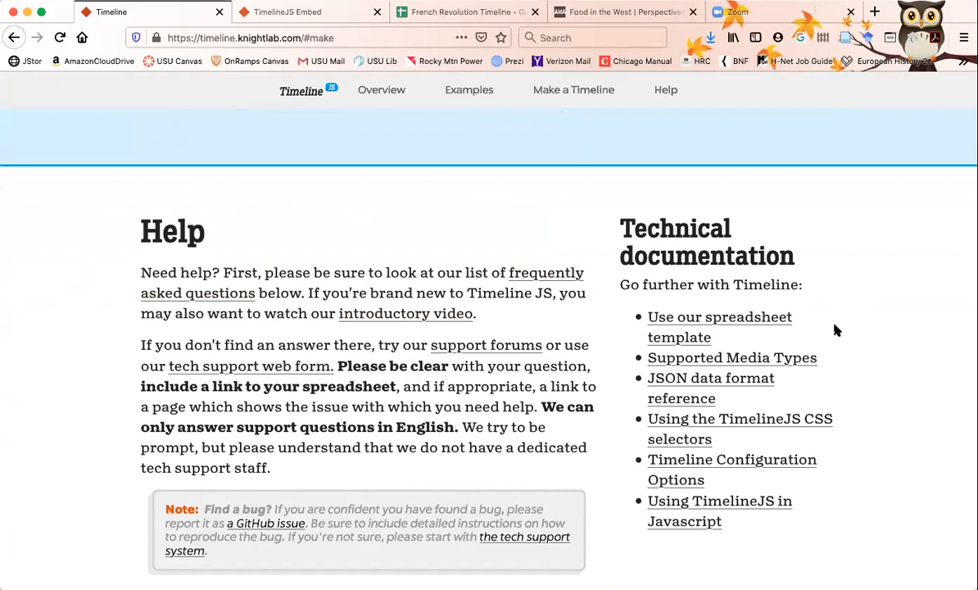
mouse_move(850, 327)
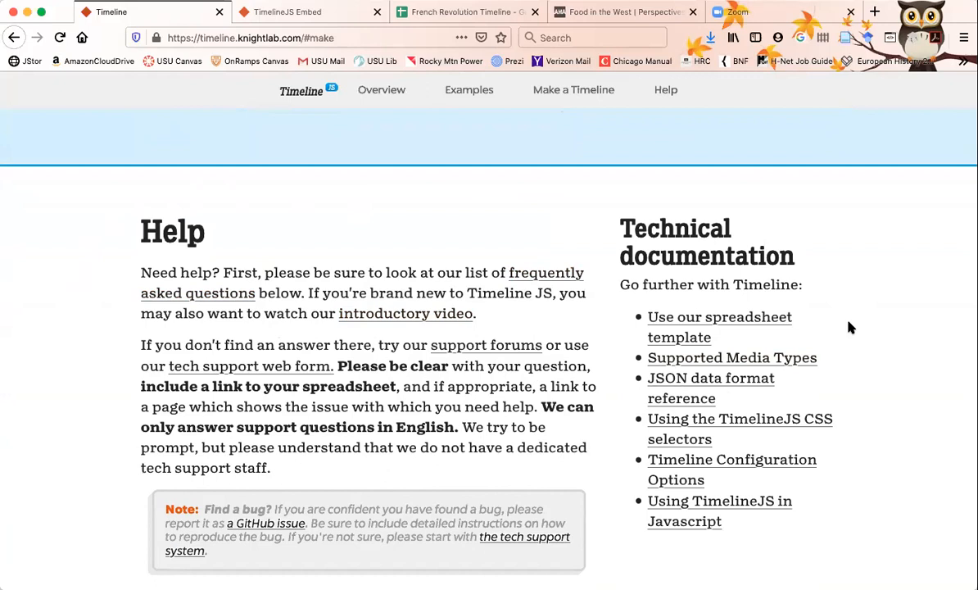
scroll(down, 3)
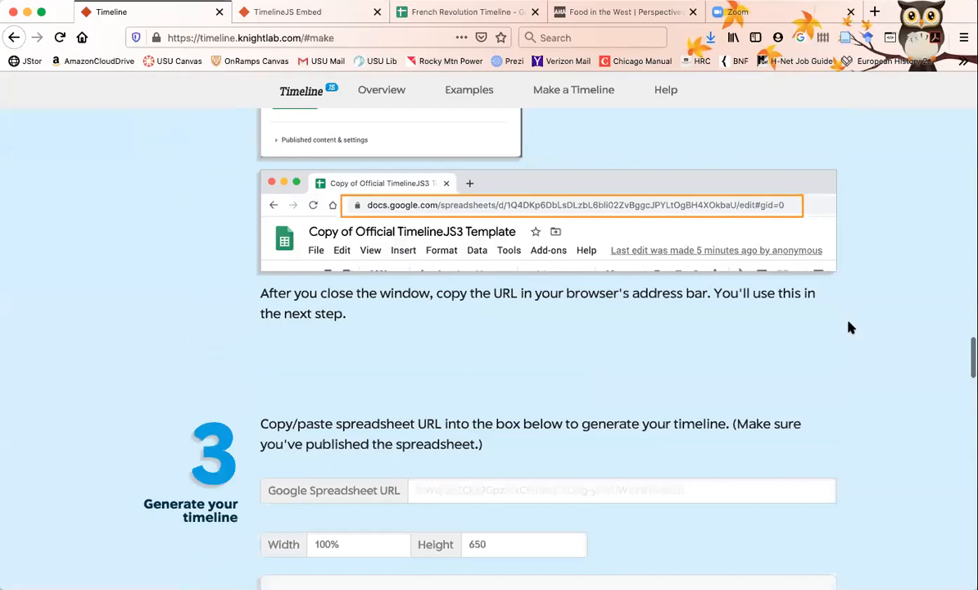
click(286, 11)
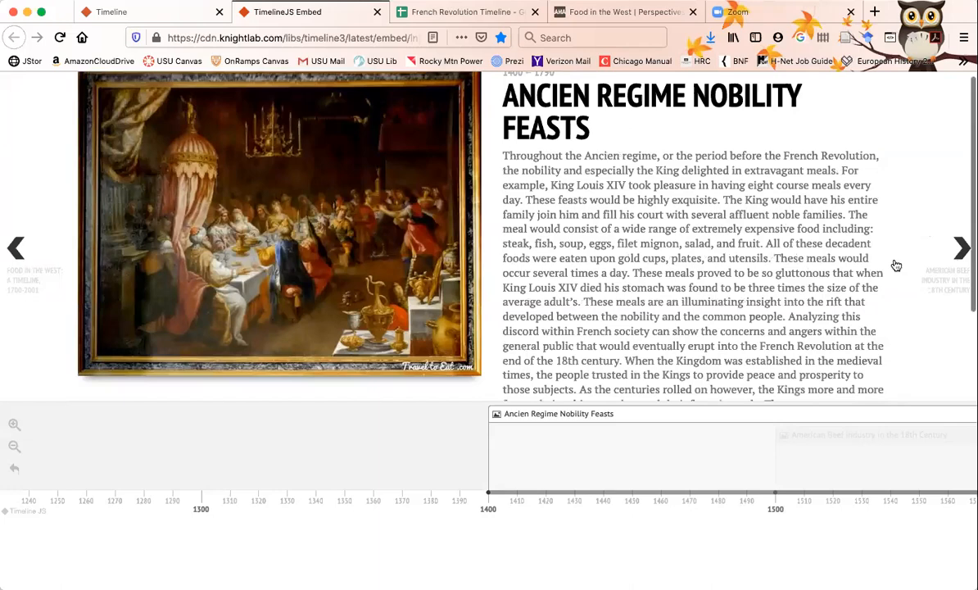
Step forward through events of the finished French Revolution food timeline.
click(961, 247)
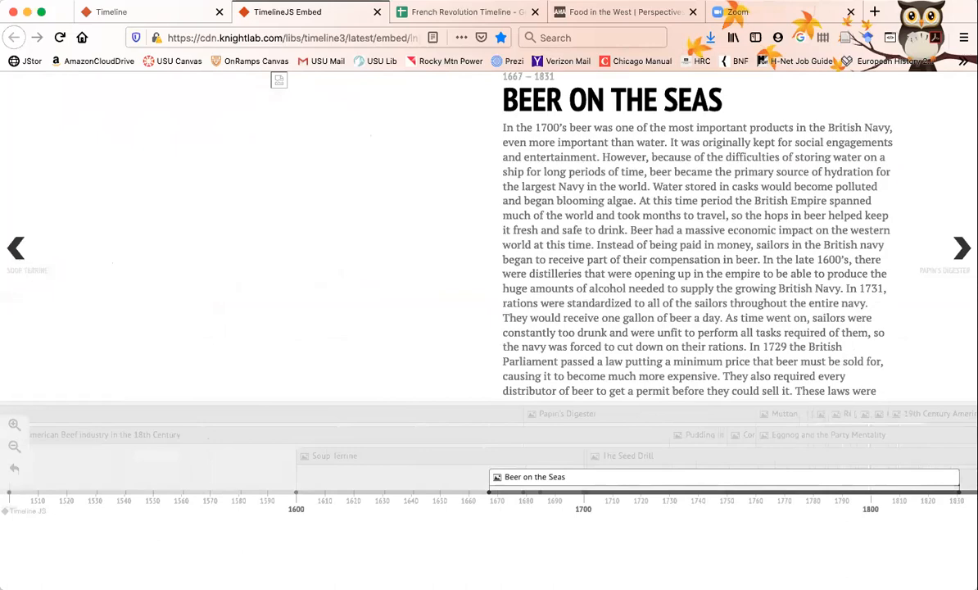
click(962, 247)
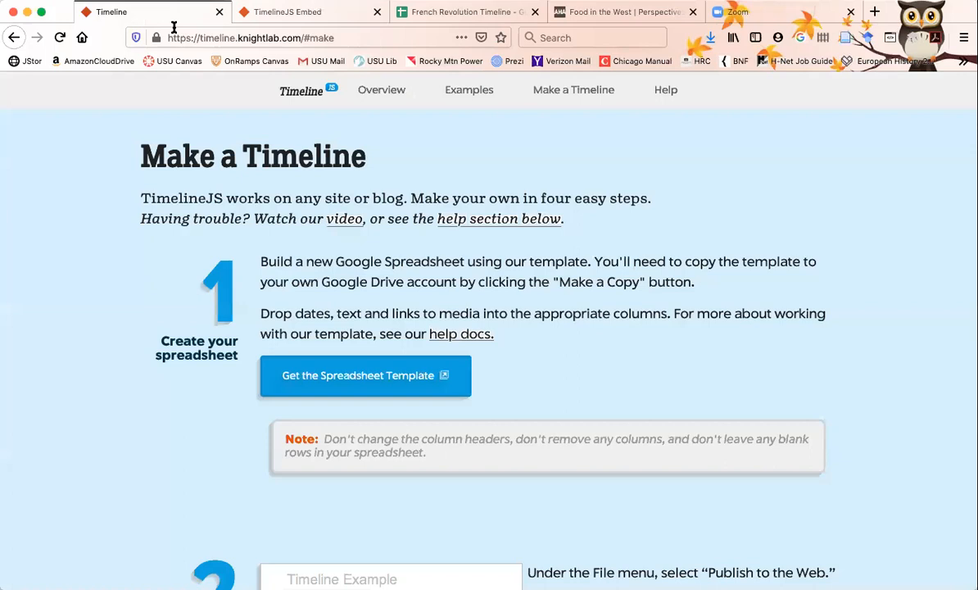
click(287, 12)
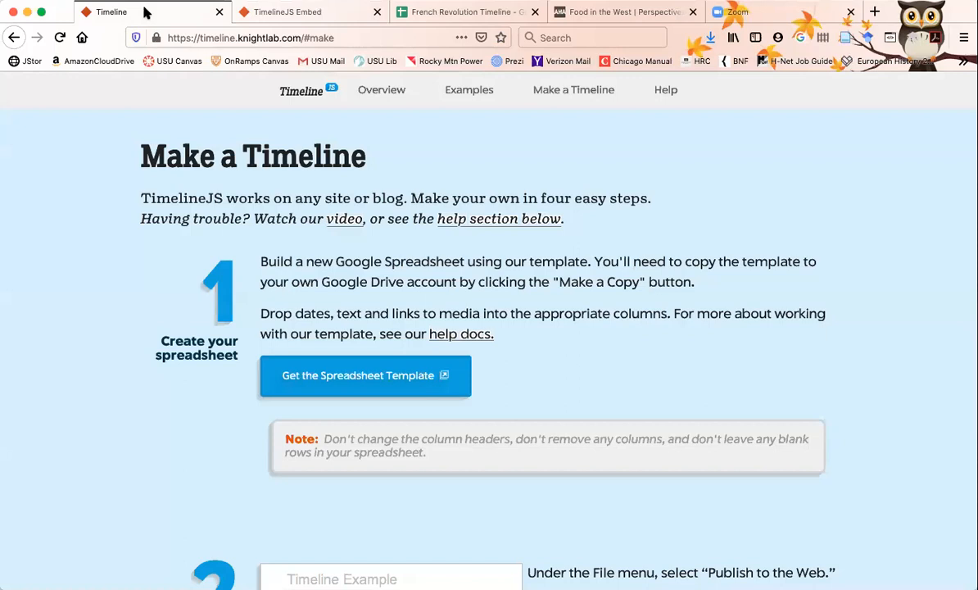
mouse_move(384, 251)
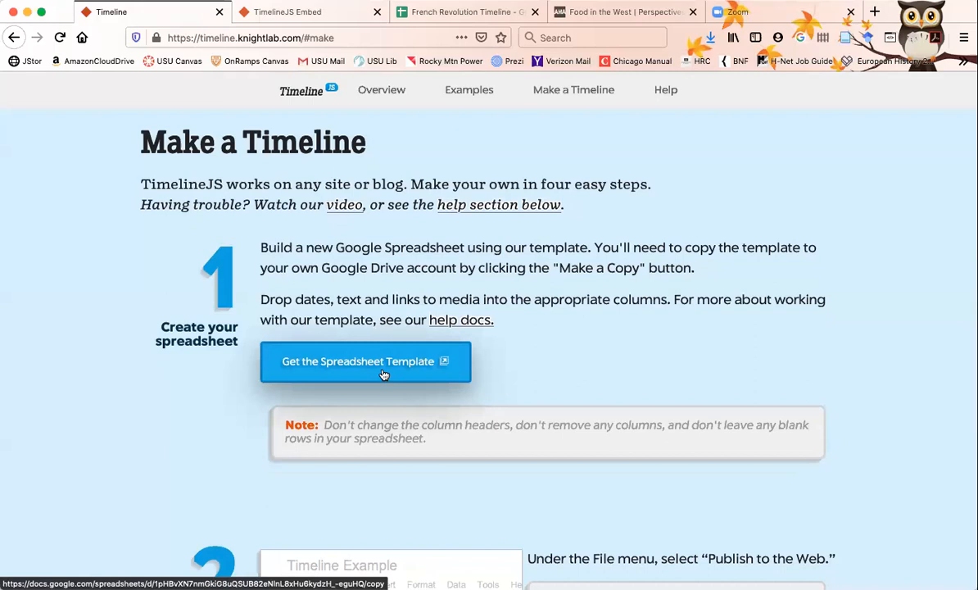
Get the Official TimelineJS3 Template and make a personal copy in Google Sheets.
click(365, 361)
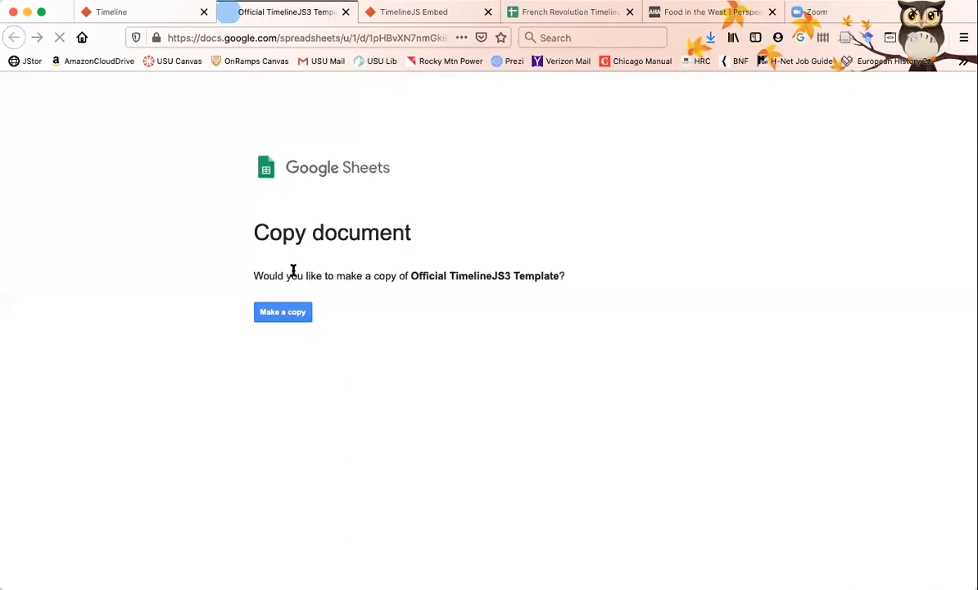
click(282, 312)
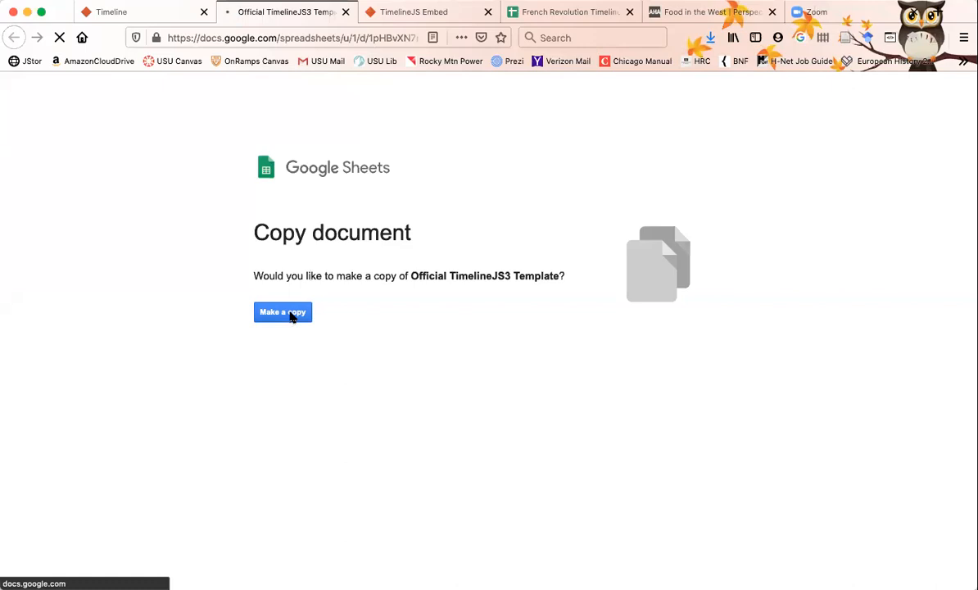
click(283, 311)
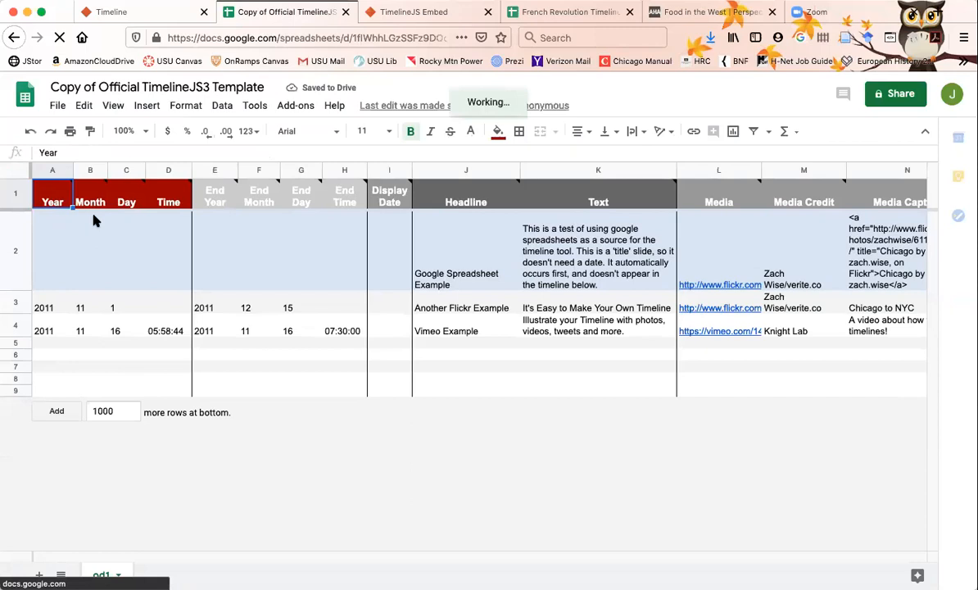
mouse_move(43, 306)
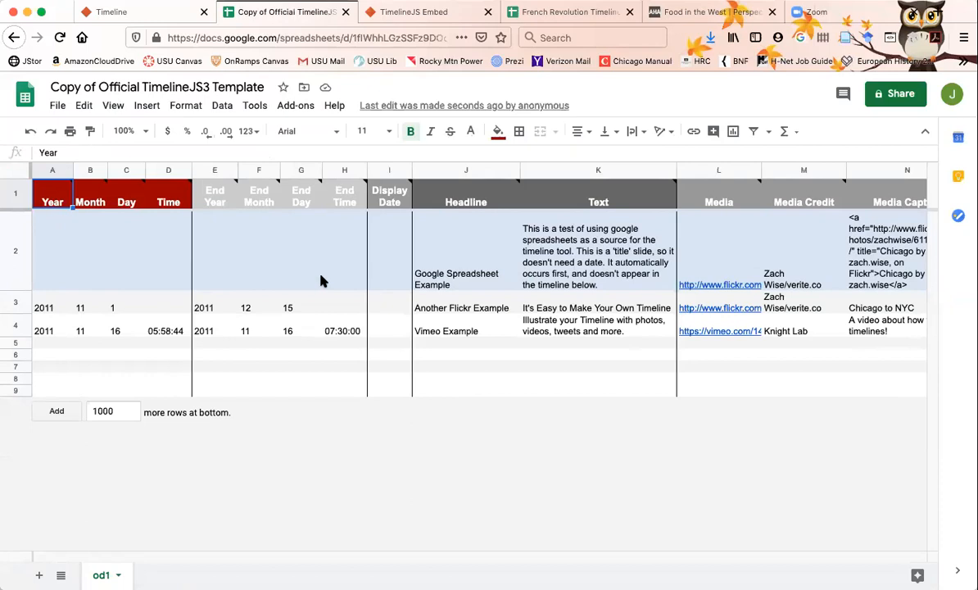
scroll(right, 3)
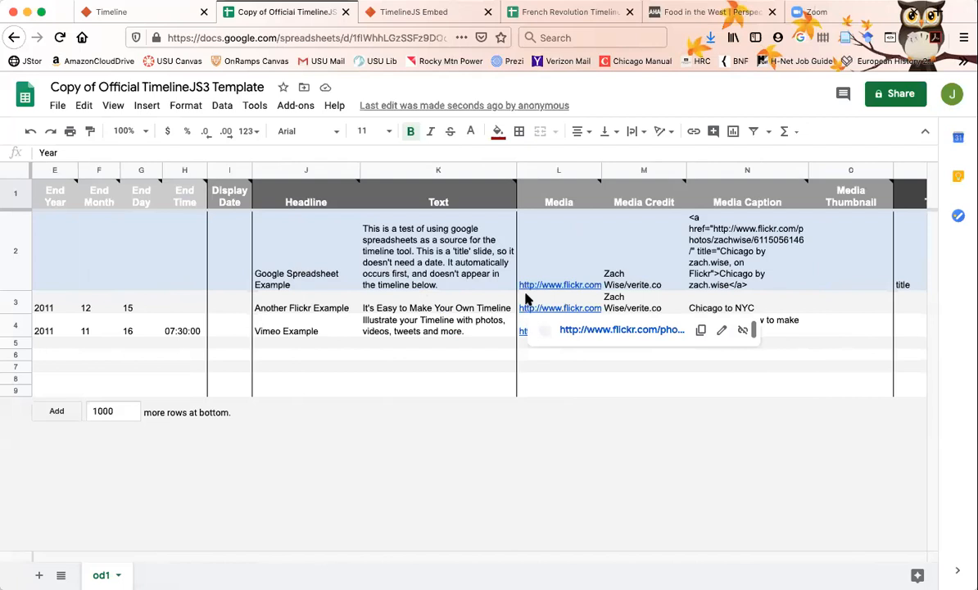
scroll(right, 3)
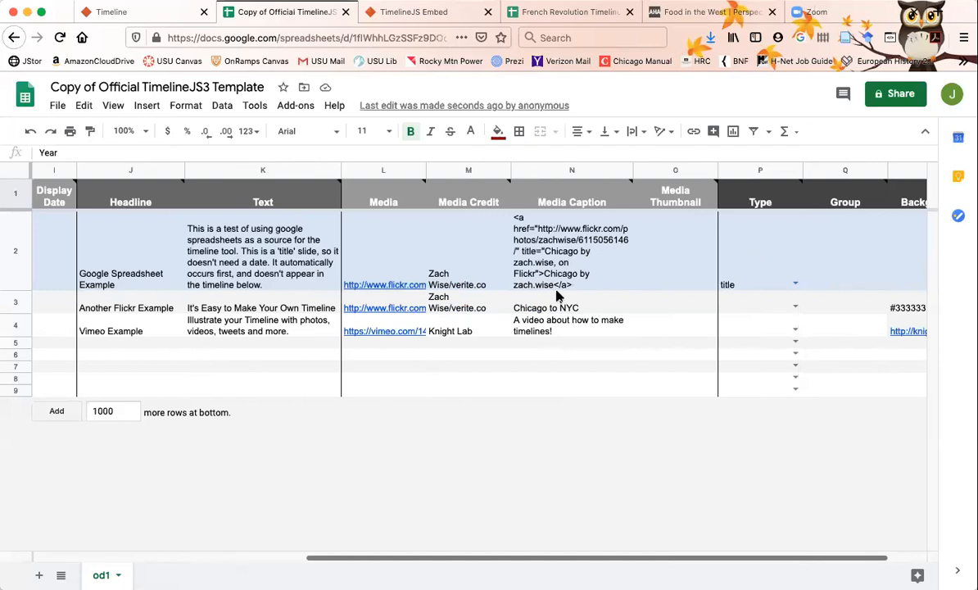
scroll(right, 3)
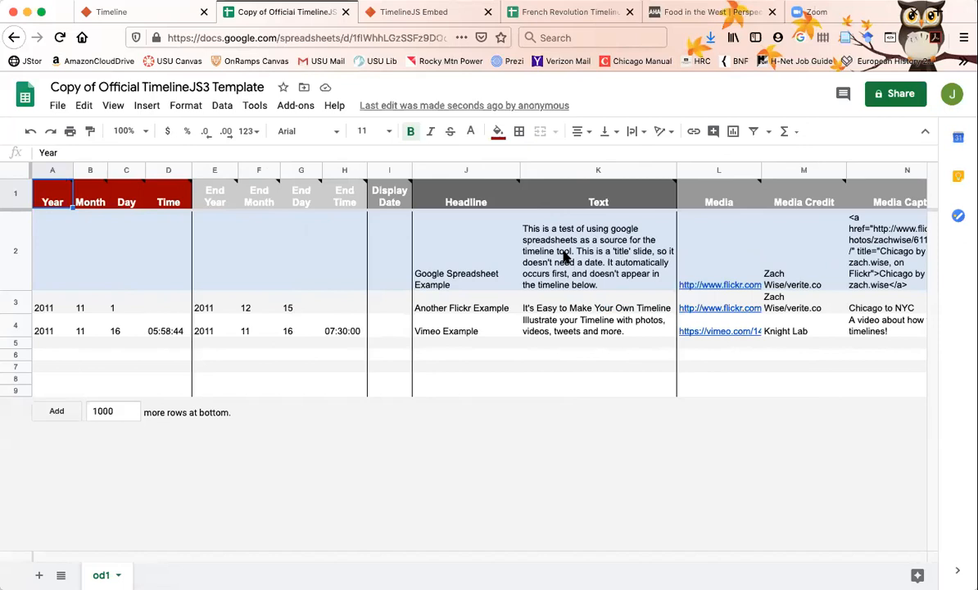
scroll(right, 3)
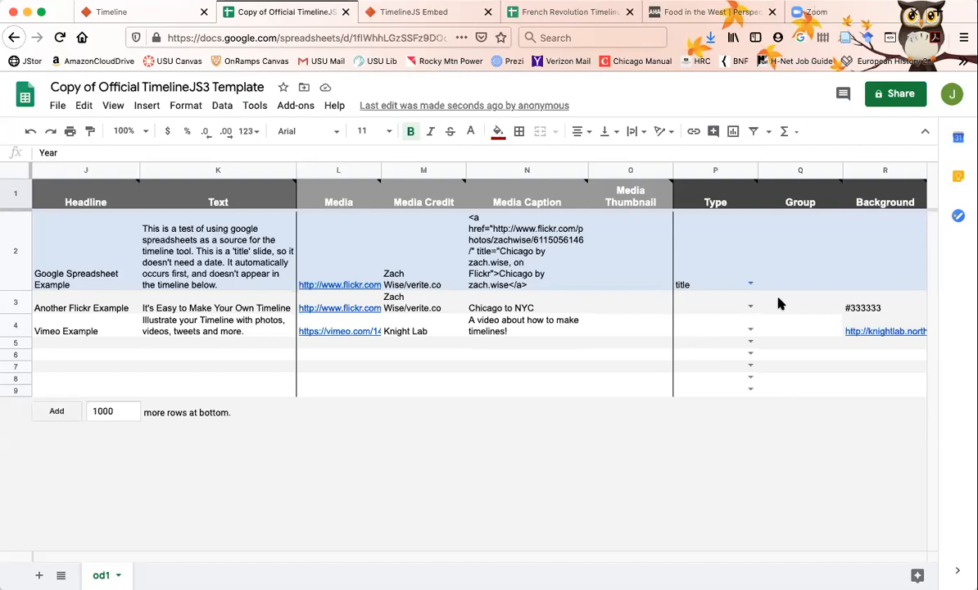
scroll(left, 3)
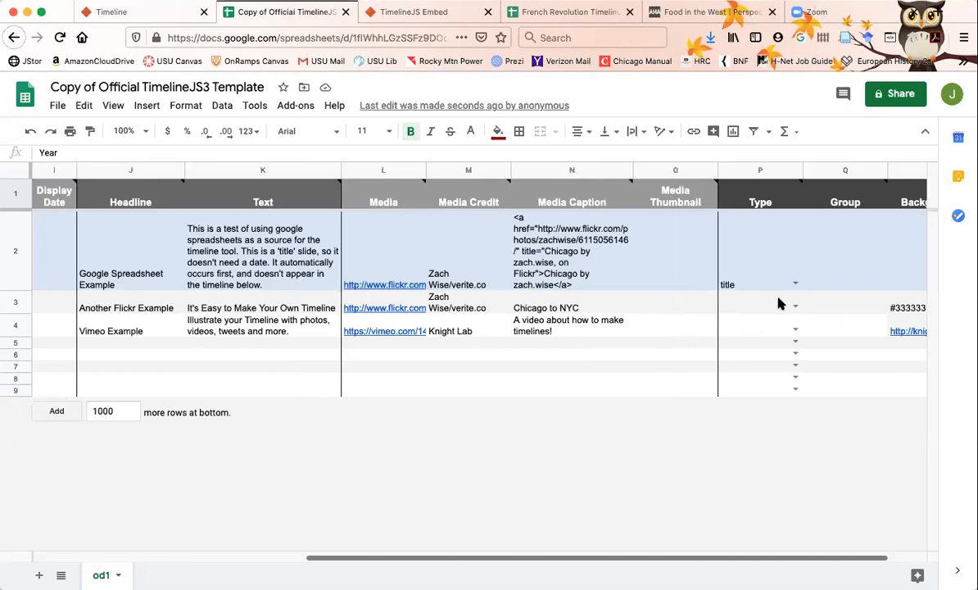
click(568, 12)
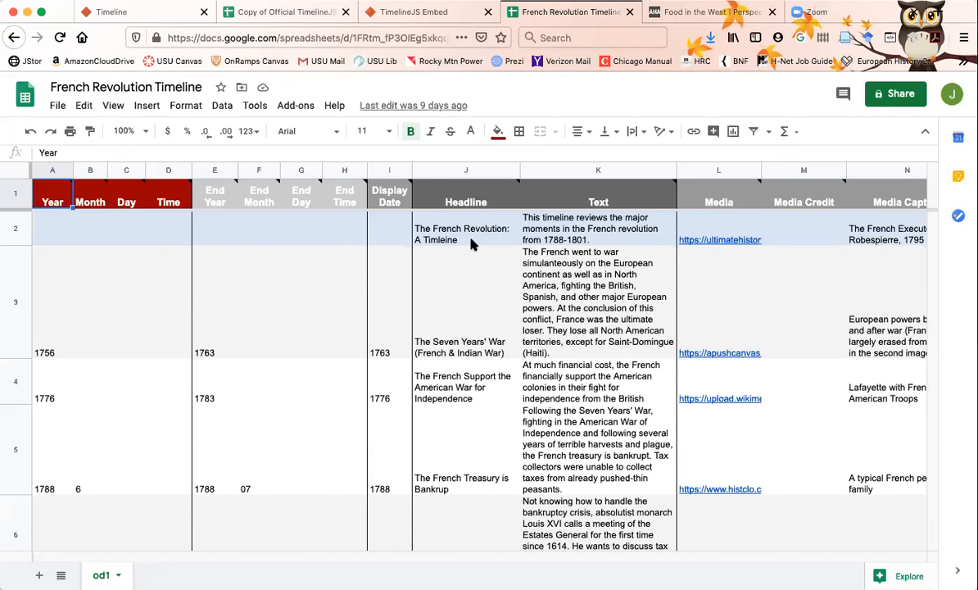
mouse_move(370, 373)
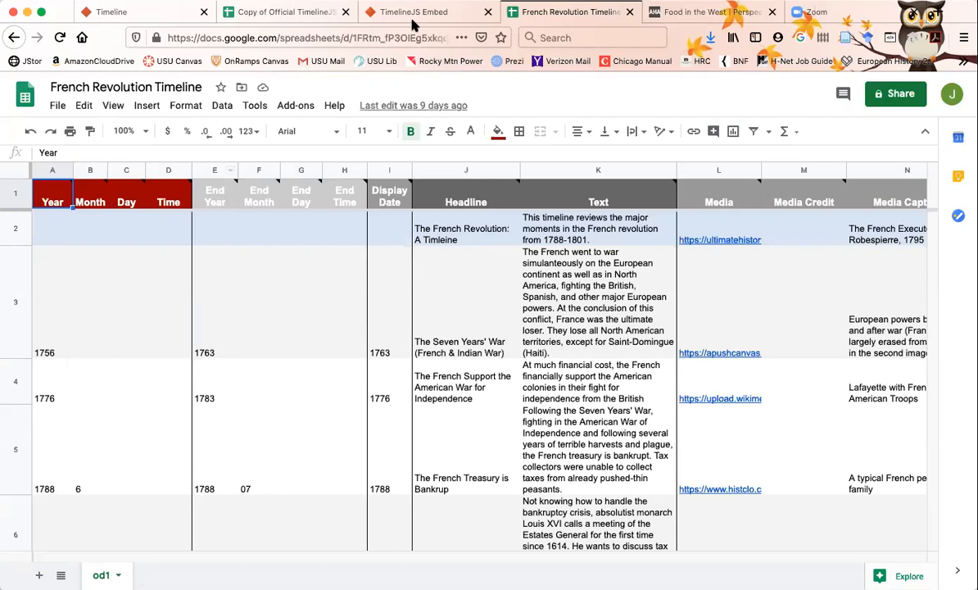
Compare the template copy with the French Revolution Timeline sheet and scroll to further events.
click(286, 11)
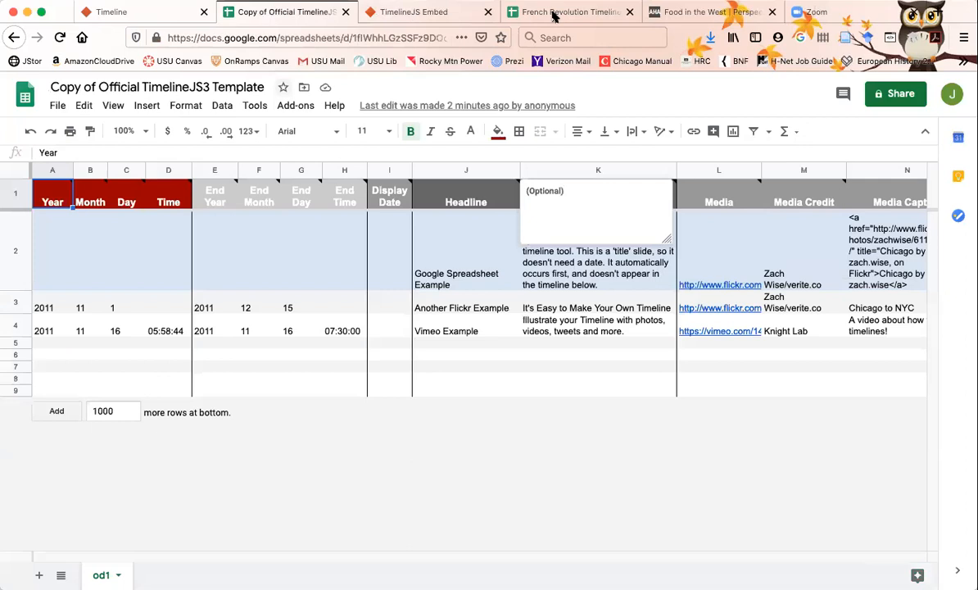
click(567, 12)
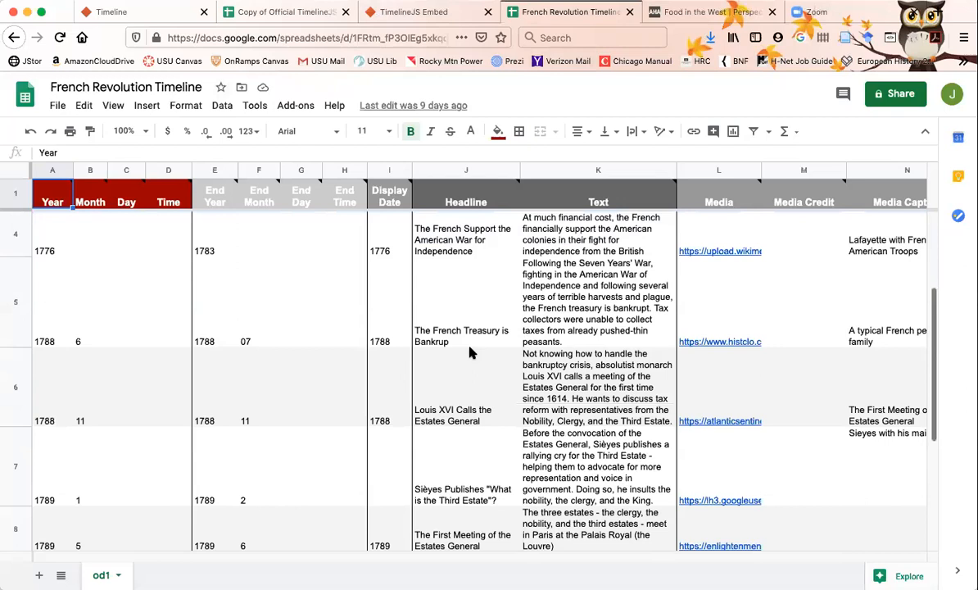
scroll(down, 3)
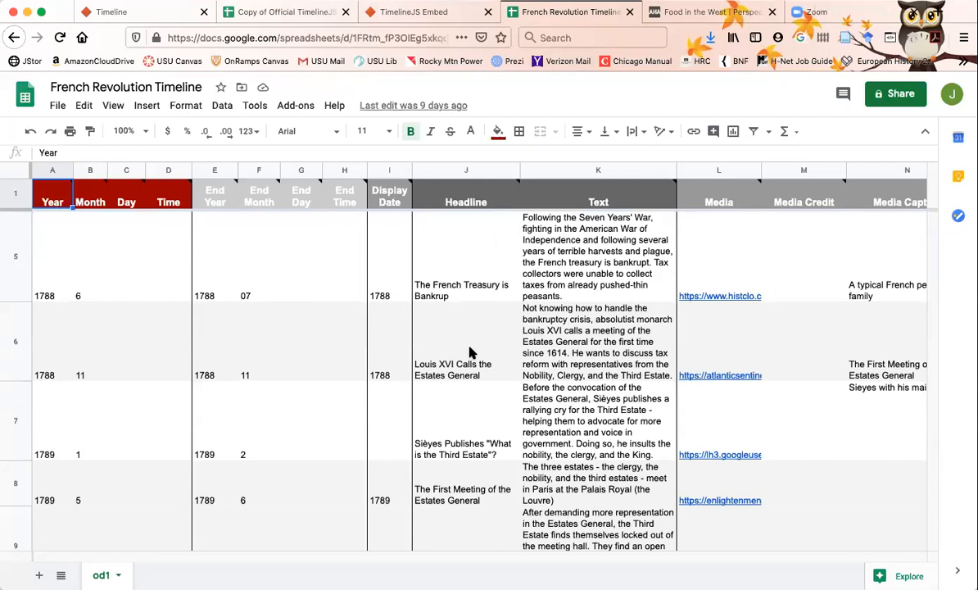
mouse_move(574, 358)
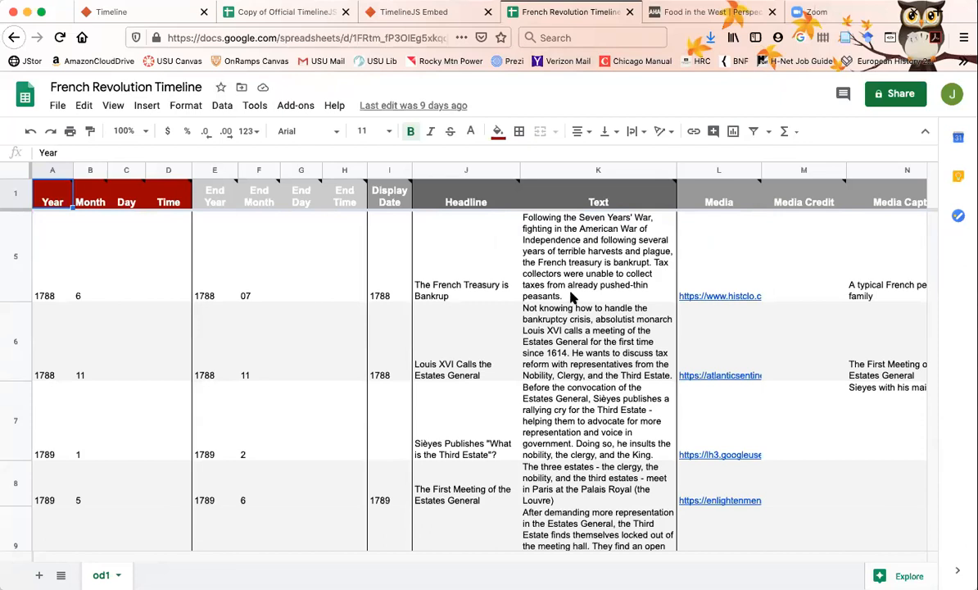
click(597, 341)
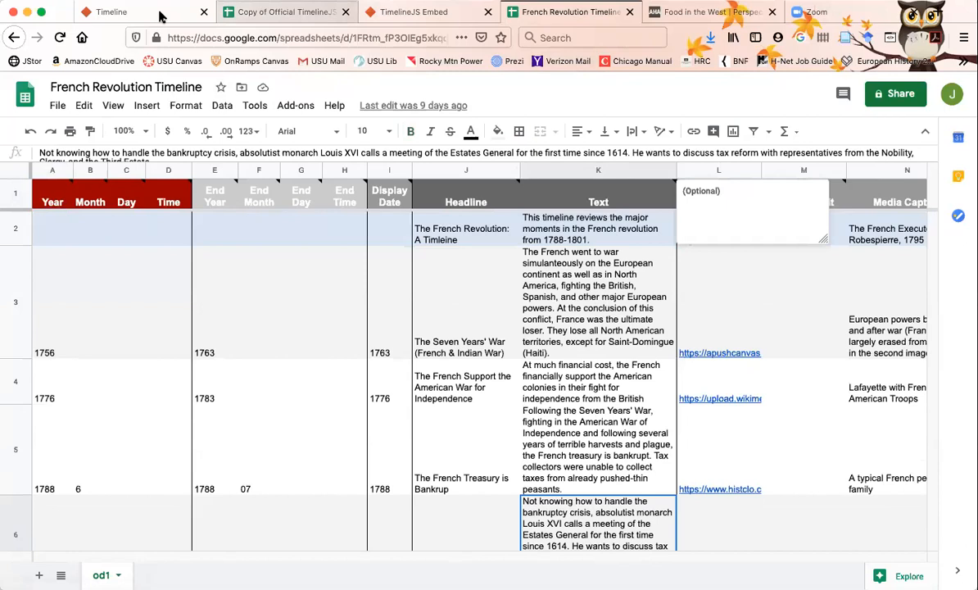
mouse_move(112, 12)
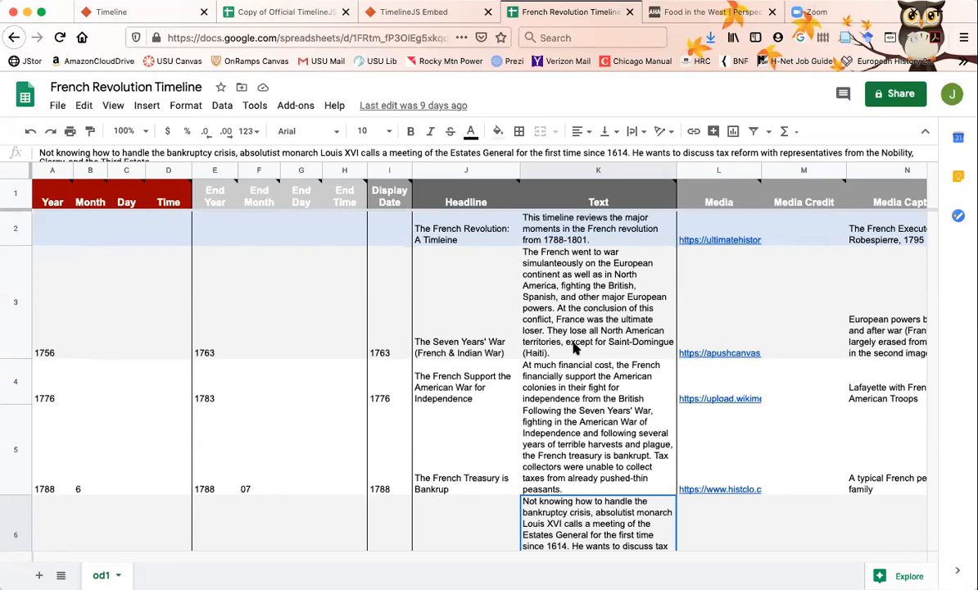
mouse_move(137, 15)
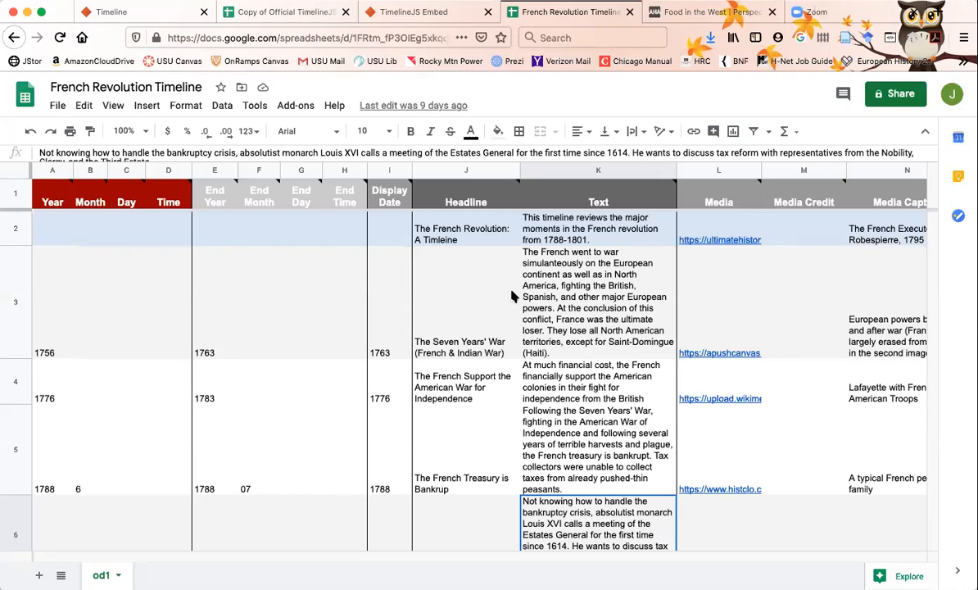
mouse_move(47, 426)
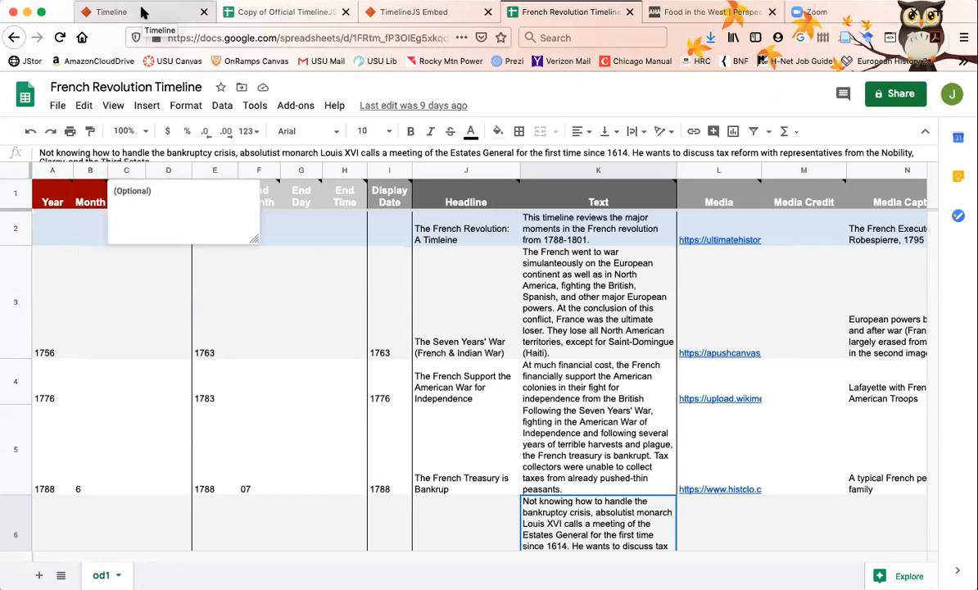
mouse_move(170, 10)
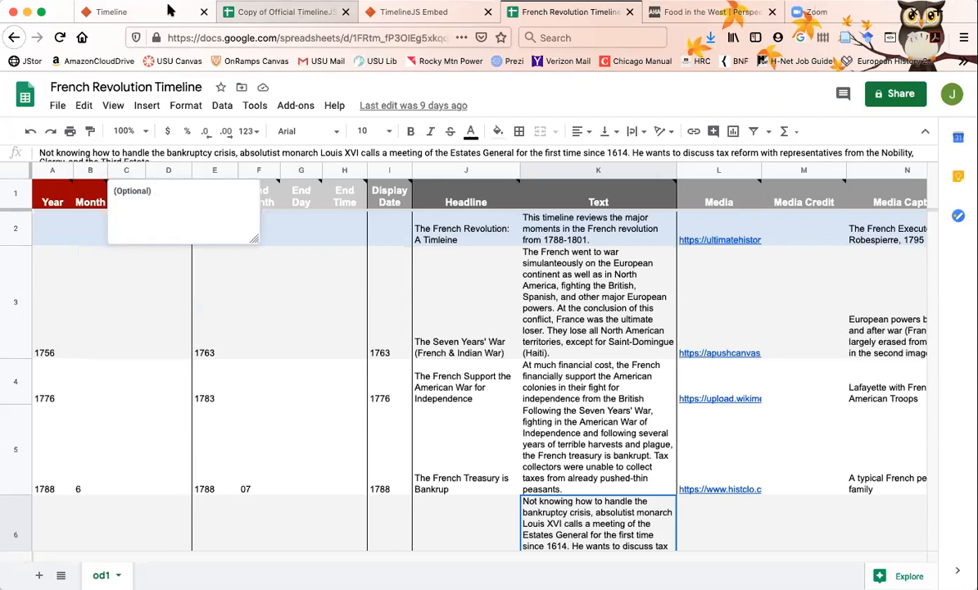
Return to the Make a Timeline page and scroll to step 2, Publish to the web.
click(112, 11)
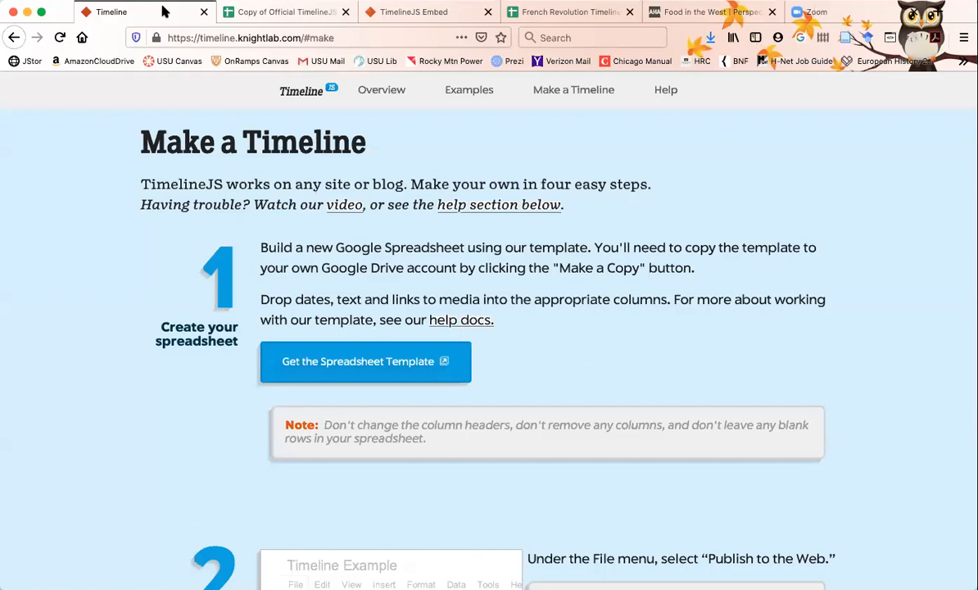
scroll(down, 3)
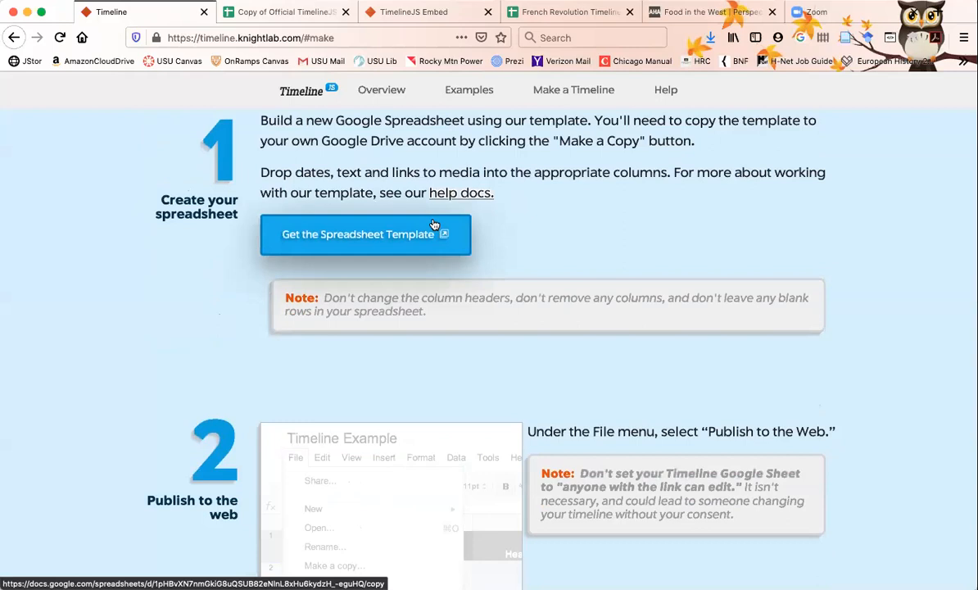
scroll(down, 3)
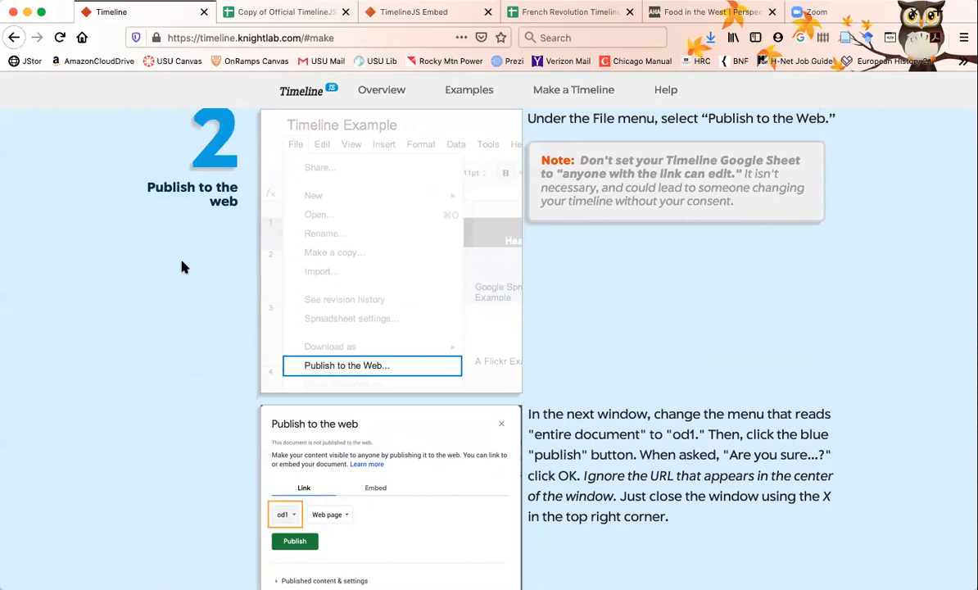
mouse_move(580, 321)
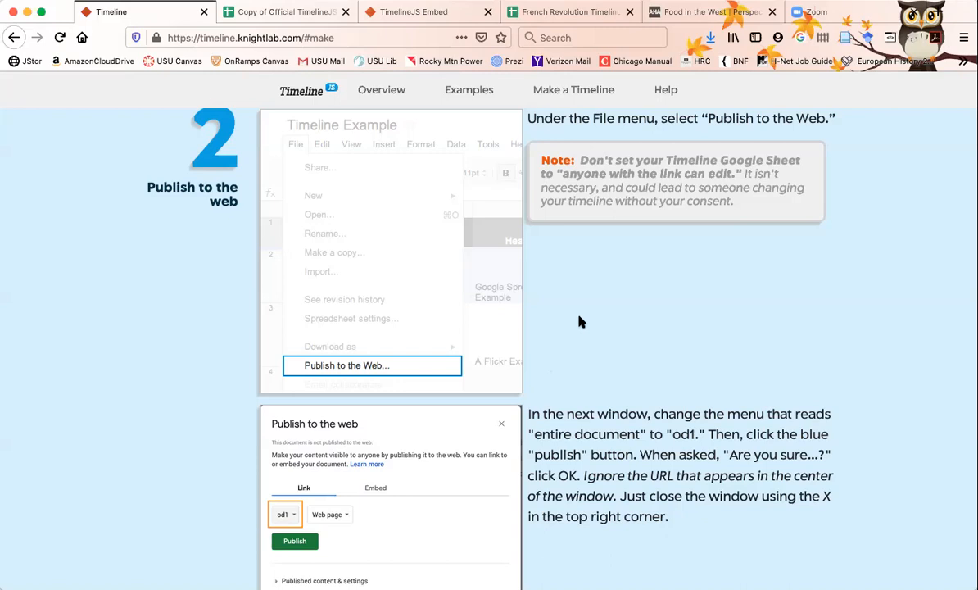
mouse_move(809, 173)
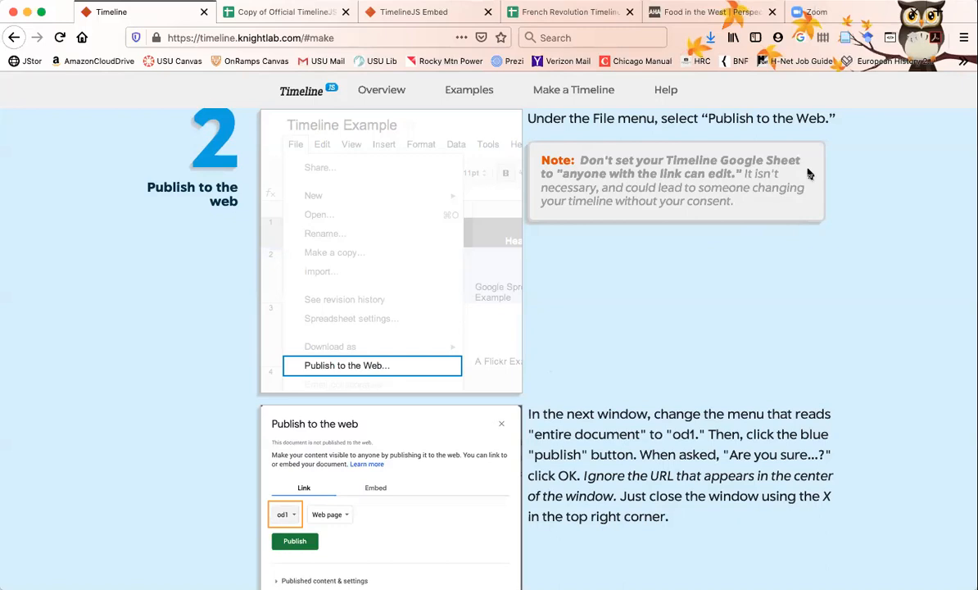
scroll(down, 3)
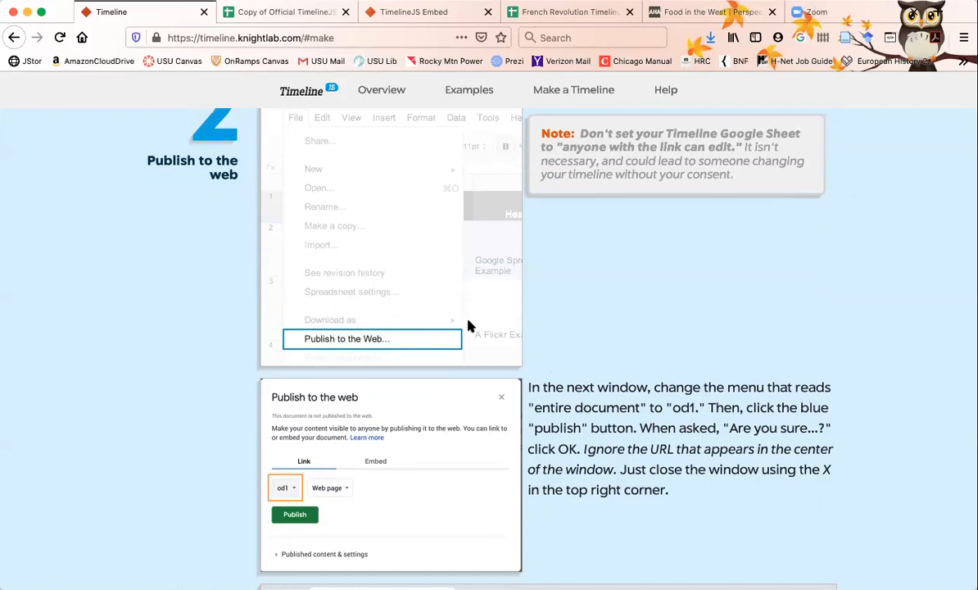
Scroll down to step 3 with the Google Spreadsheet URL field and size options.
scroll(down, 3)
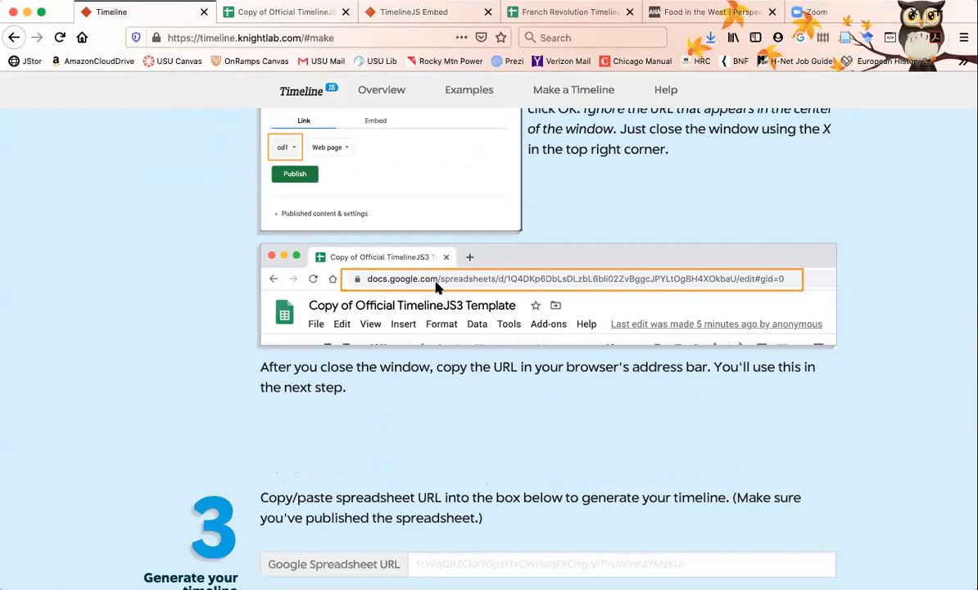
mouse_move(713, 275)
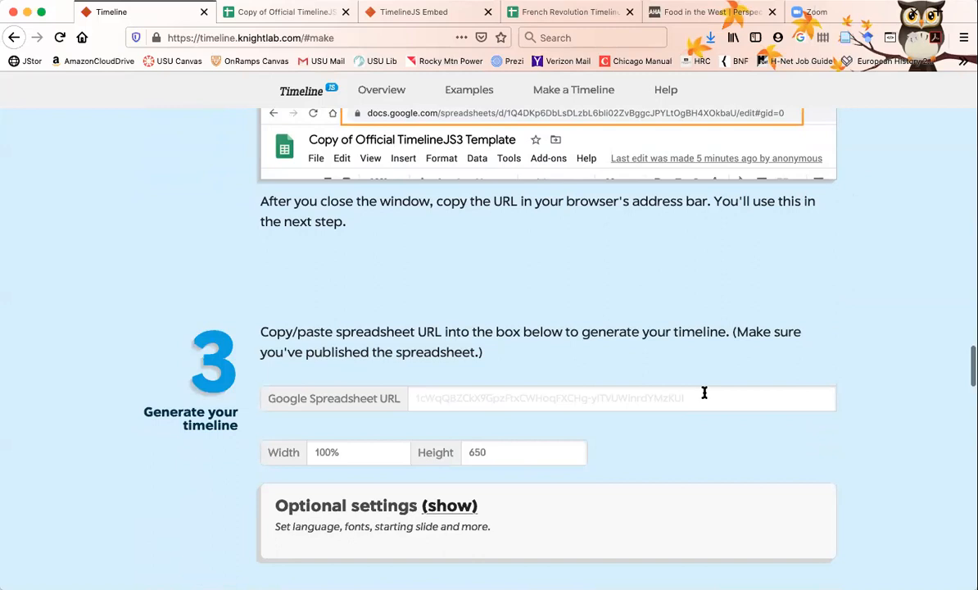
scroll(down, 3)
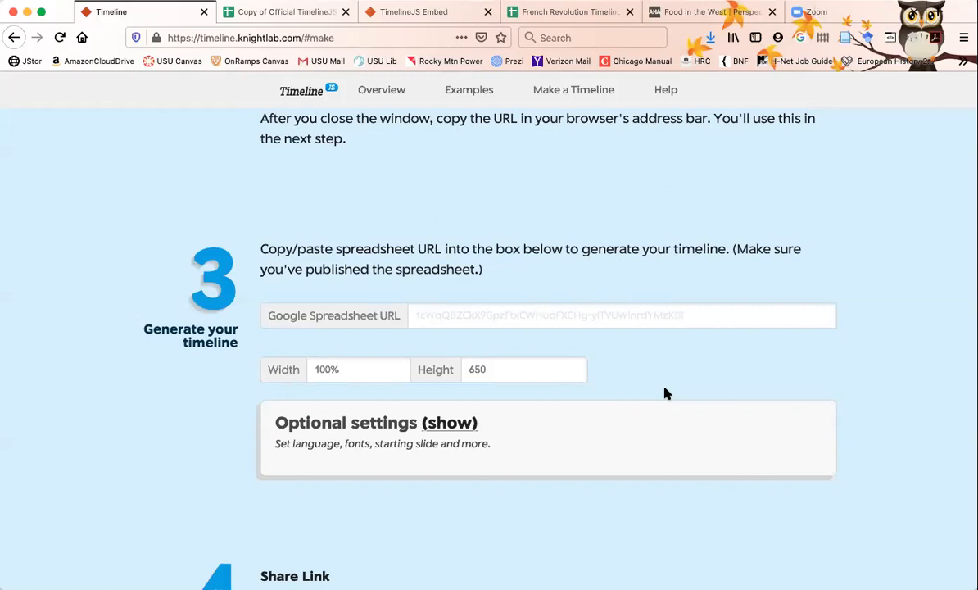
Scroll to step 4's share link and embed code, check the spreadsheet tab, and return to the instructions.
scroll(down, 3)
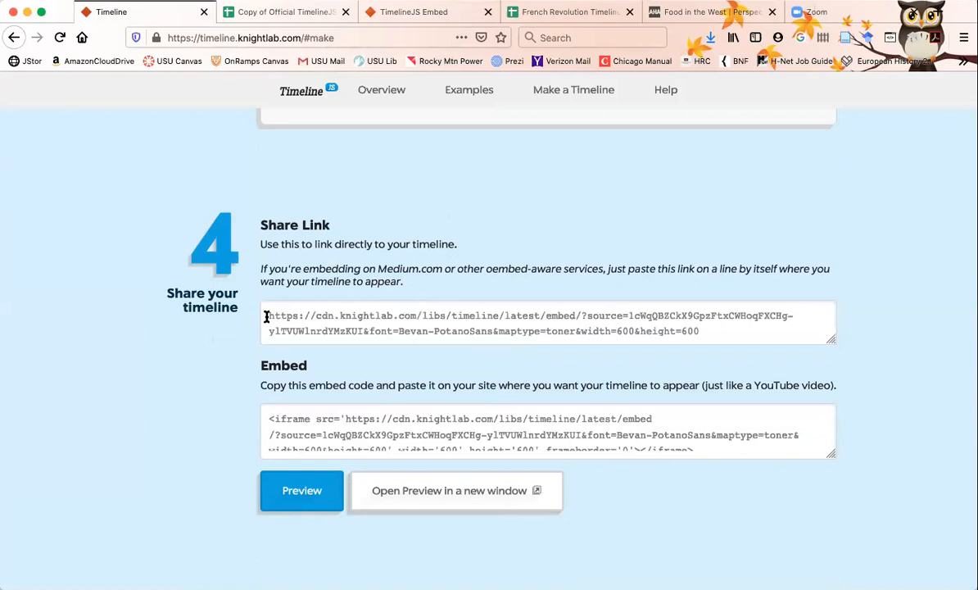
click(278, 418)
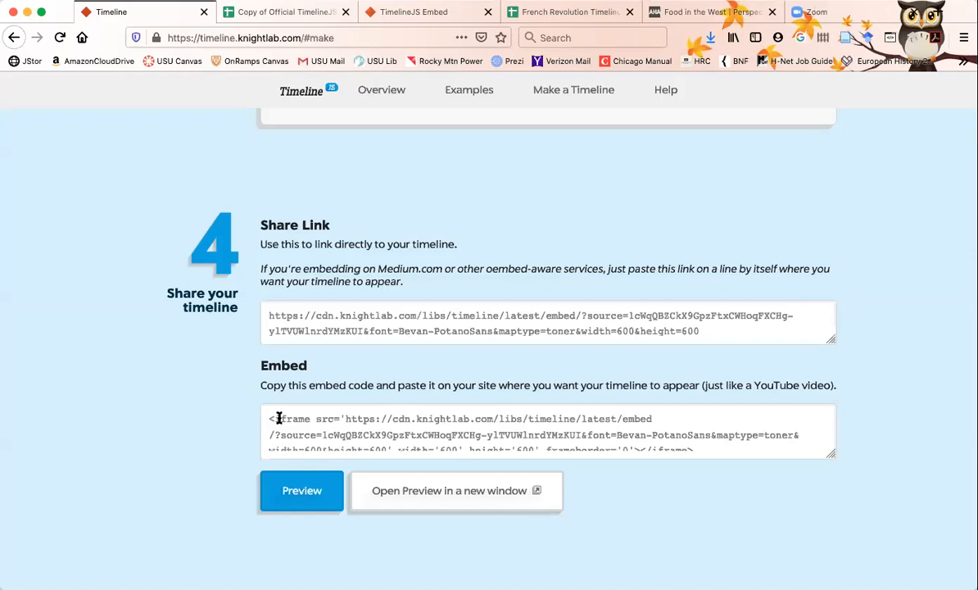
mouse_move(175, 373)
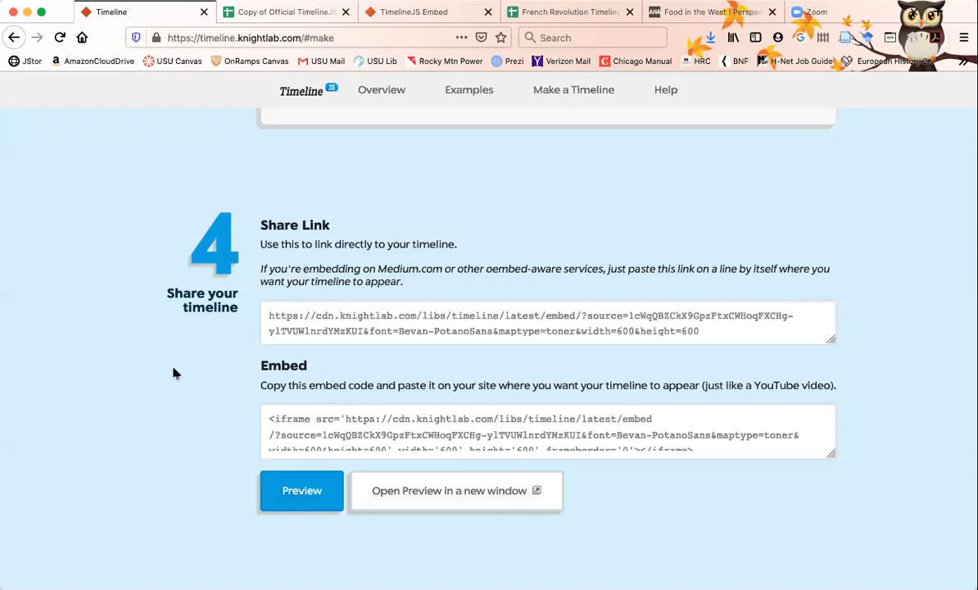
click(287, 12)
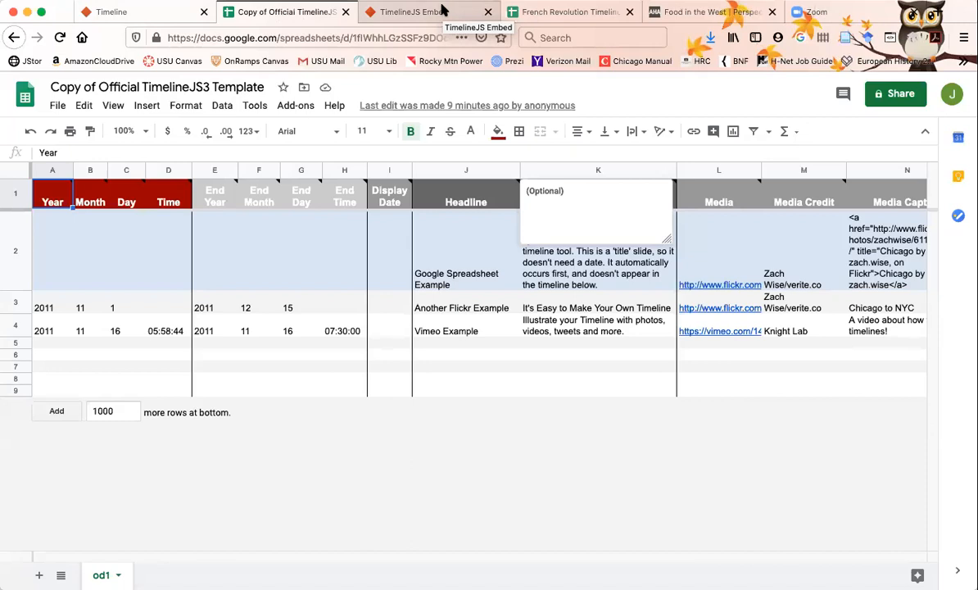
click(111, 11)
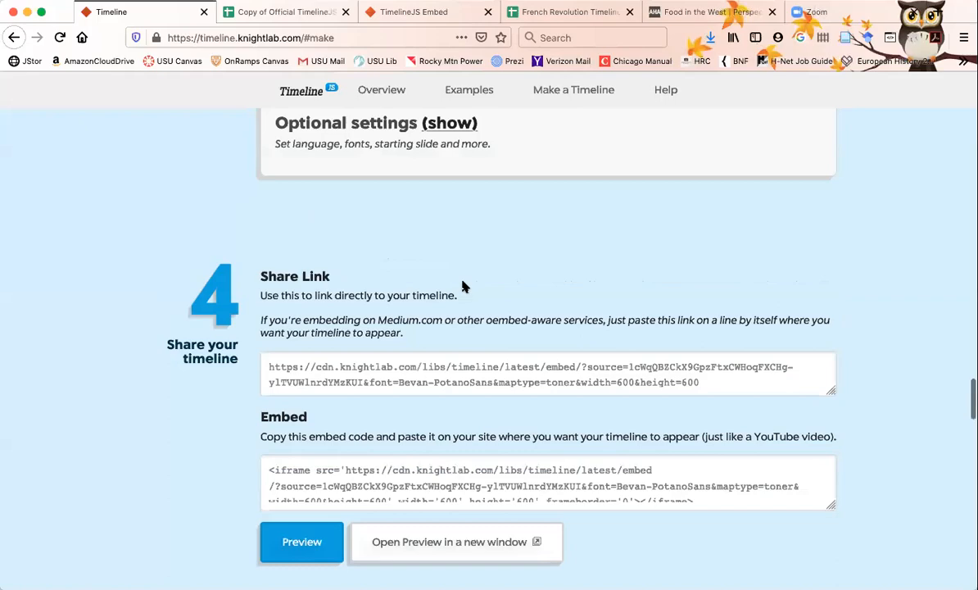
scroll(up, 3)
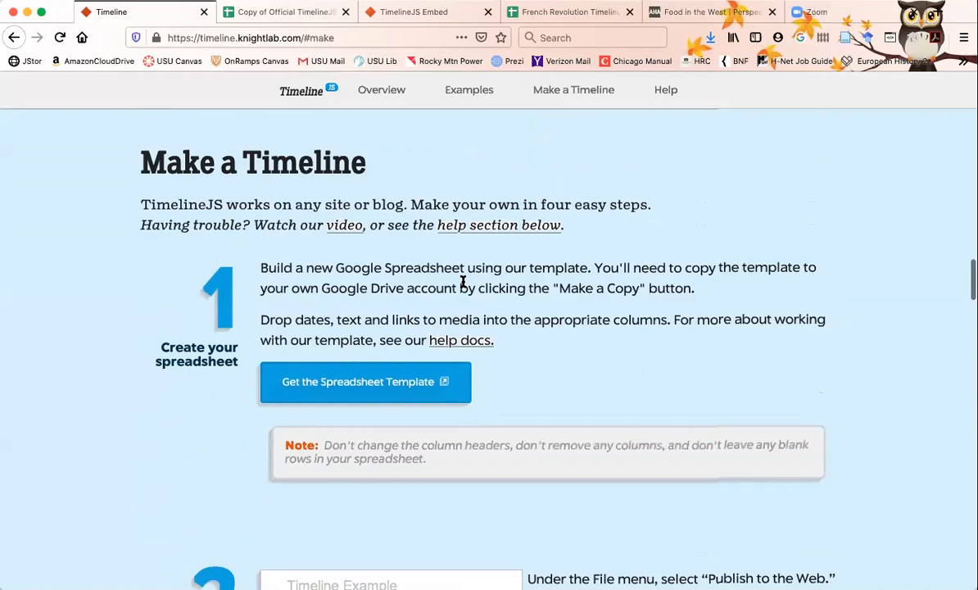
scroll(down, 3)
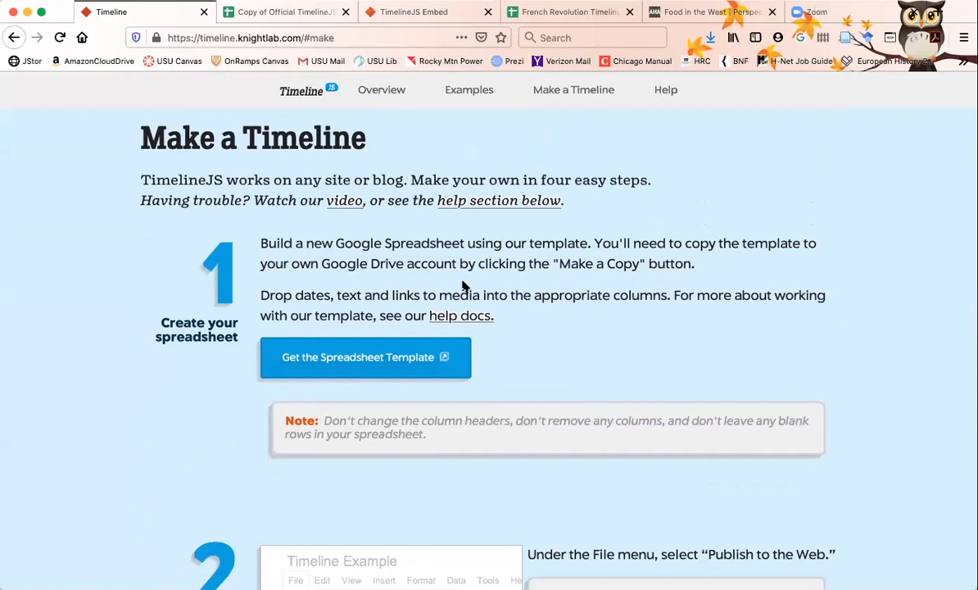
scroll(down, 3)
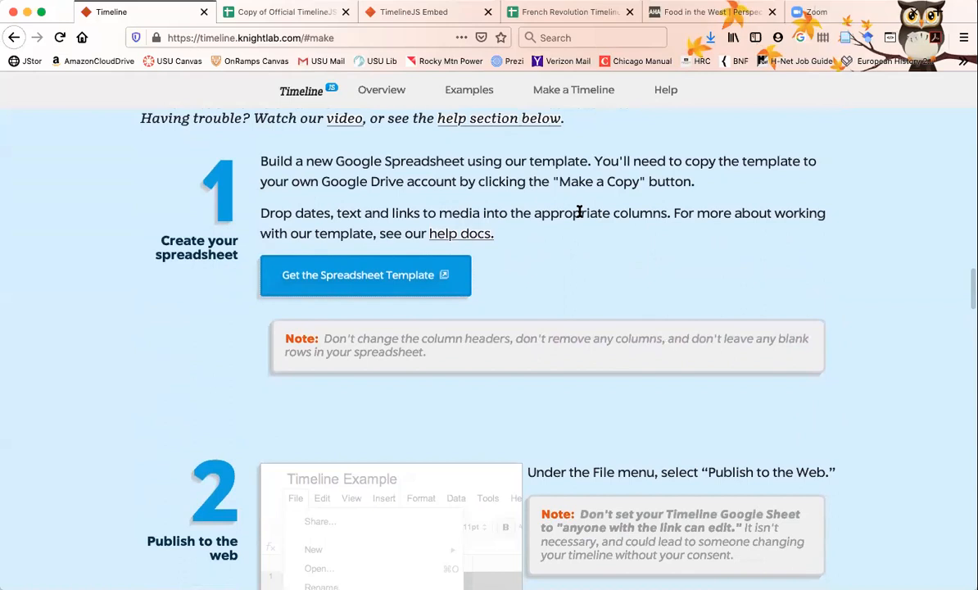
mouse_move(522, 233)
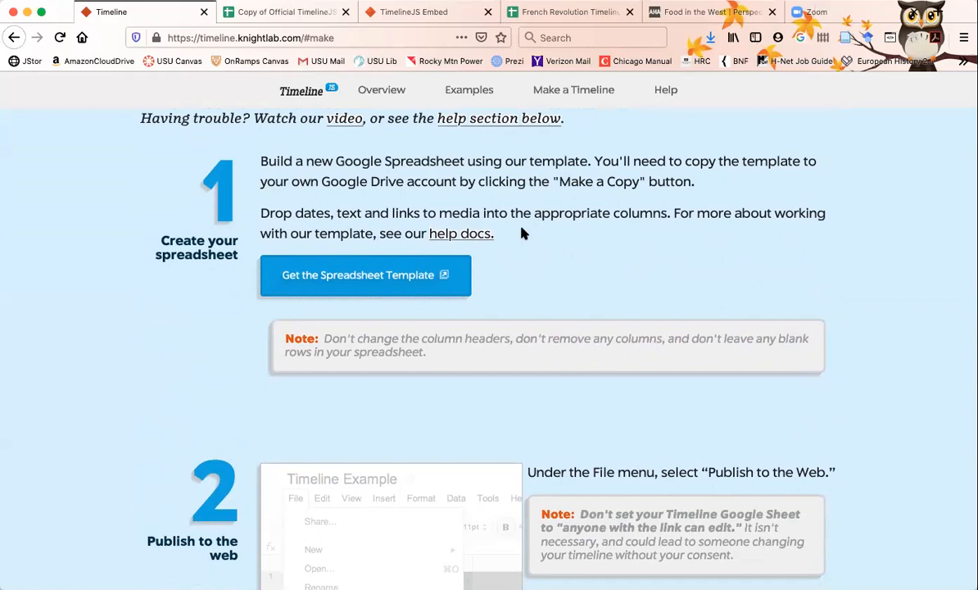
mouse_move(543, 225)
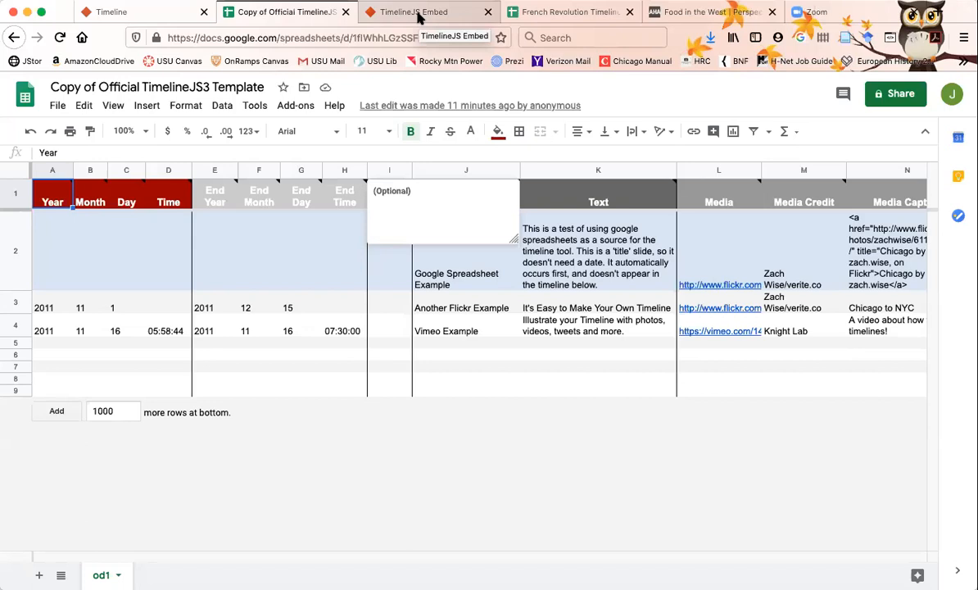
Switch to PowerPoint and start the slide show from slide 6, Technical Details.
click(414, 12)
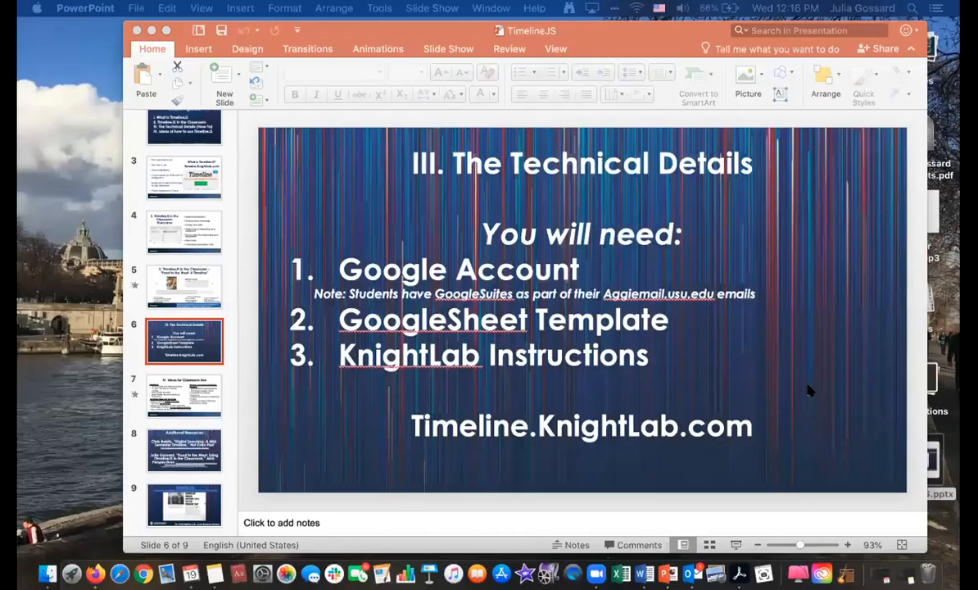
mouse_move(688, 492)
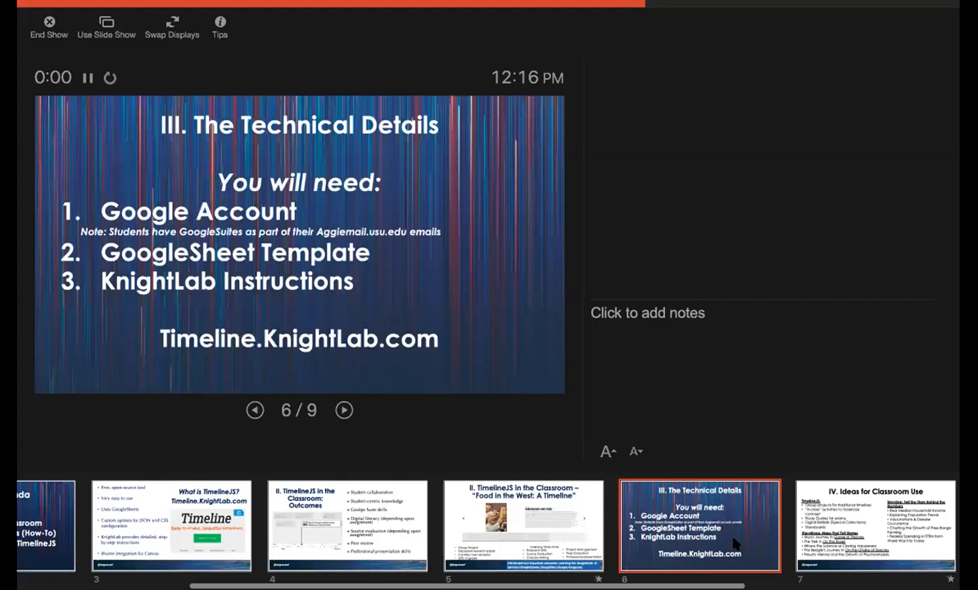
Advance the slide show to slide 7, "IV. Ideas for Classroom Use".
click(343, 409)
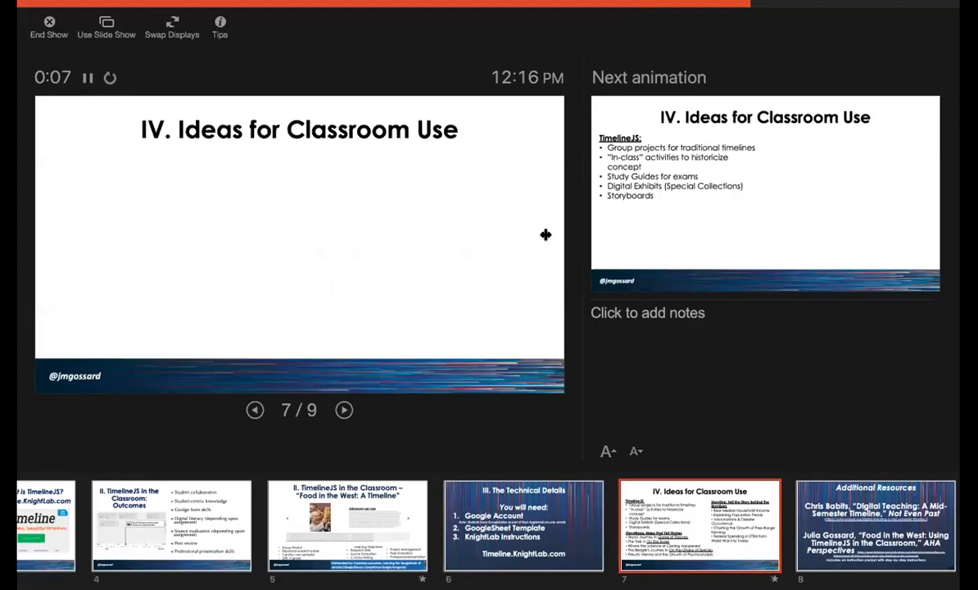
mouse_move(581, 229)
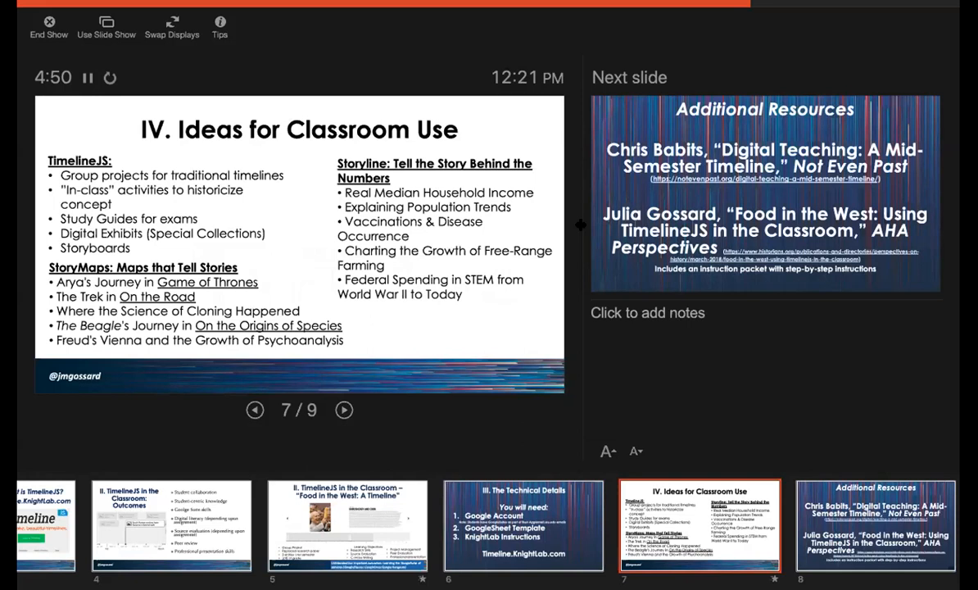
Advance the slide show to slide 8, "Additional Resources".
click(343, 409)
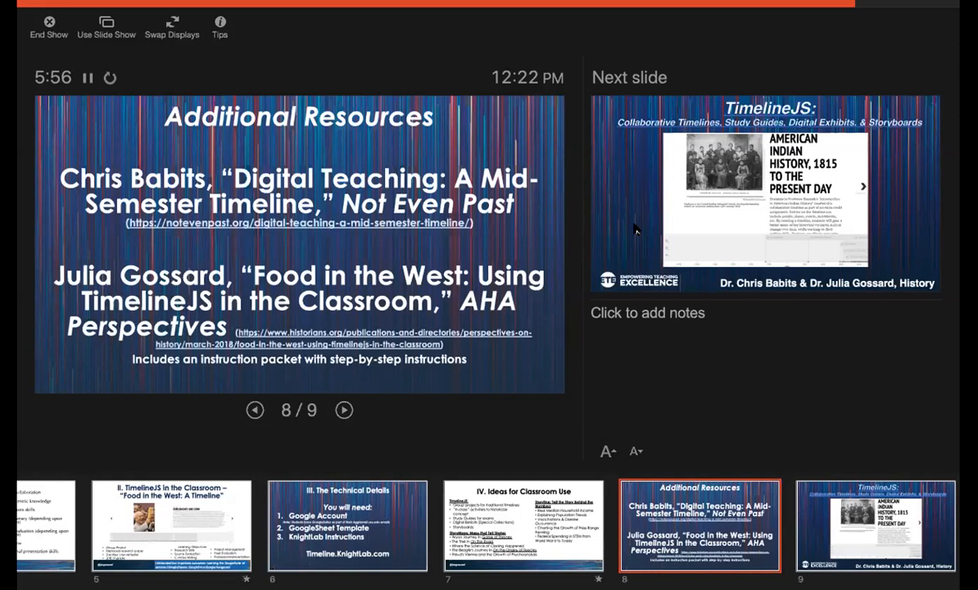
mouse_move(700, 25)
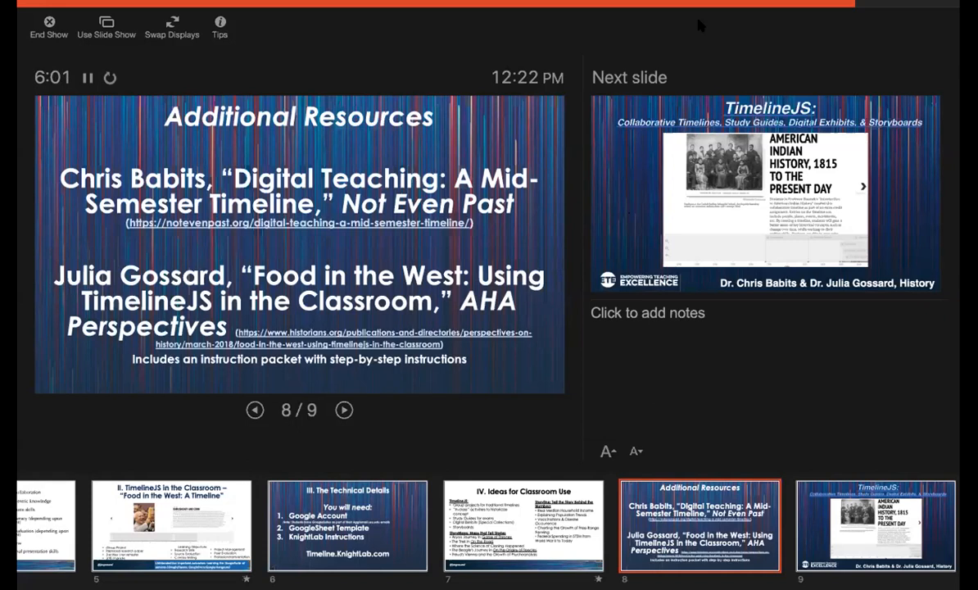